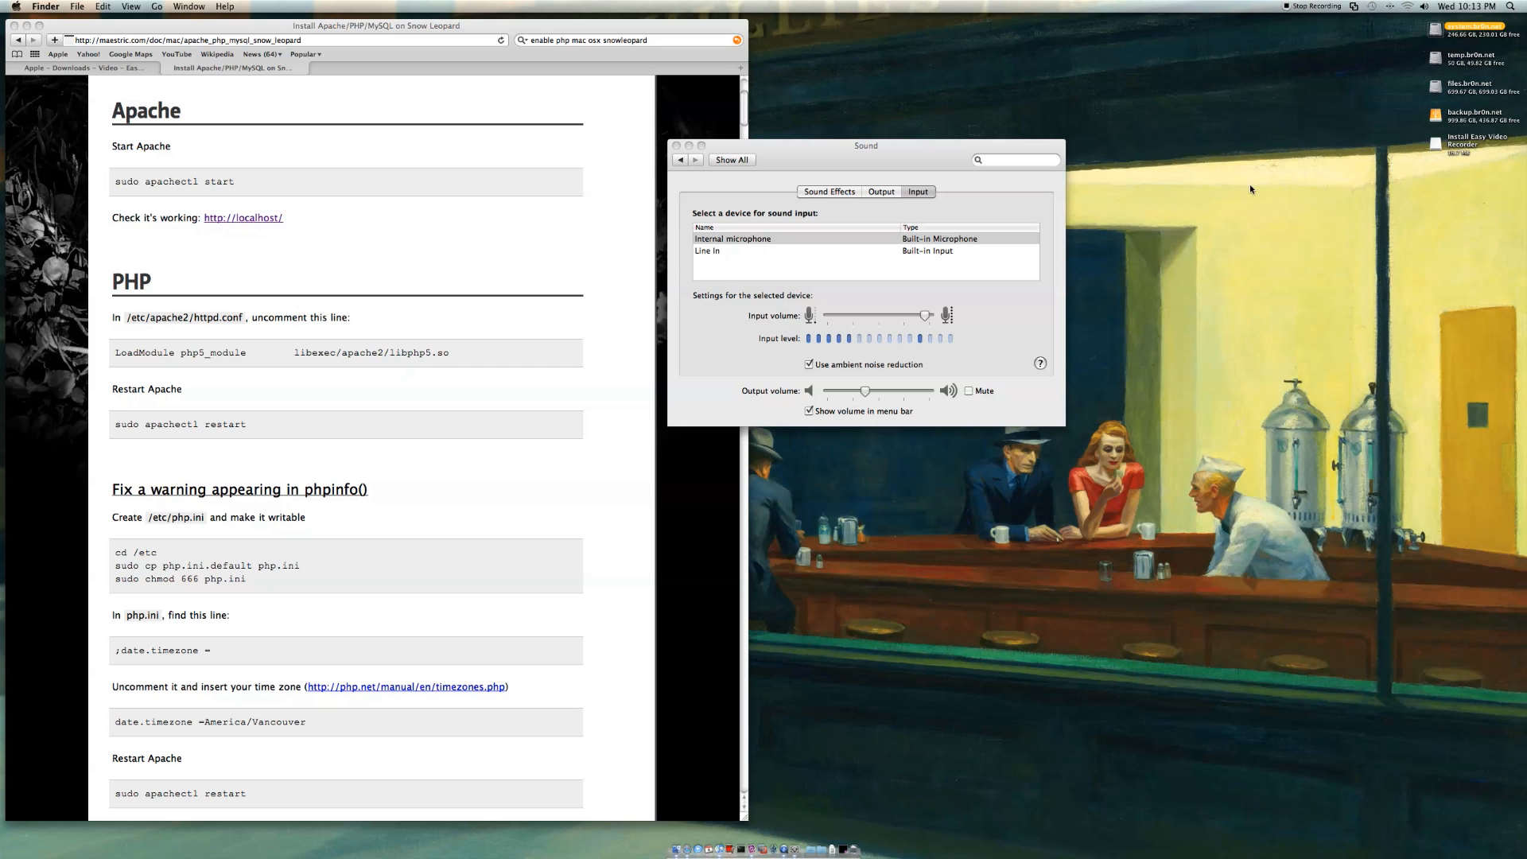
mouse_move(1306, 135)
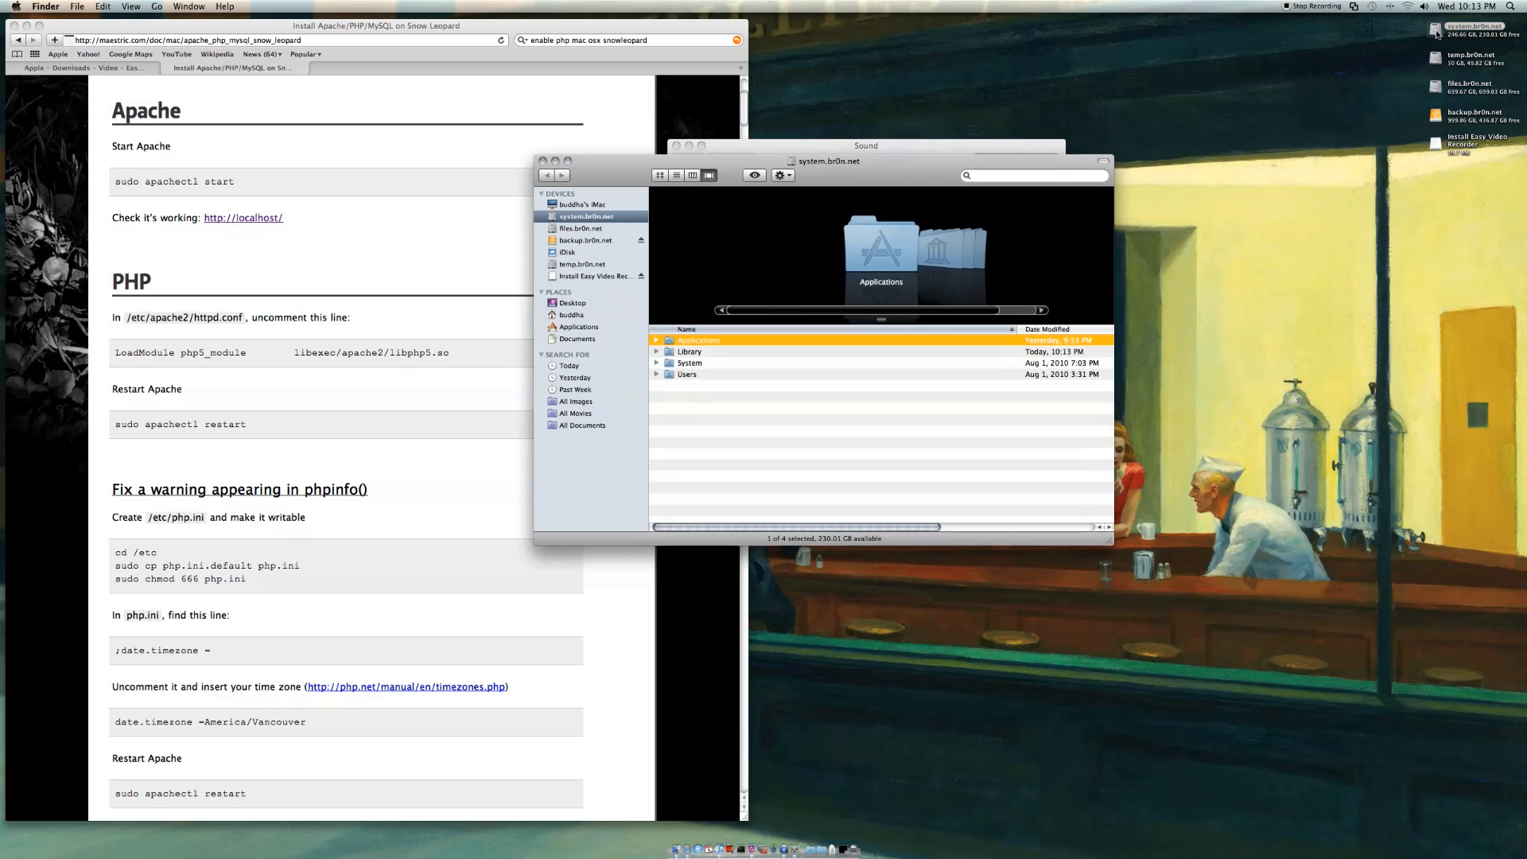
mouse_move(714, 366)
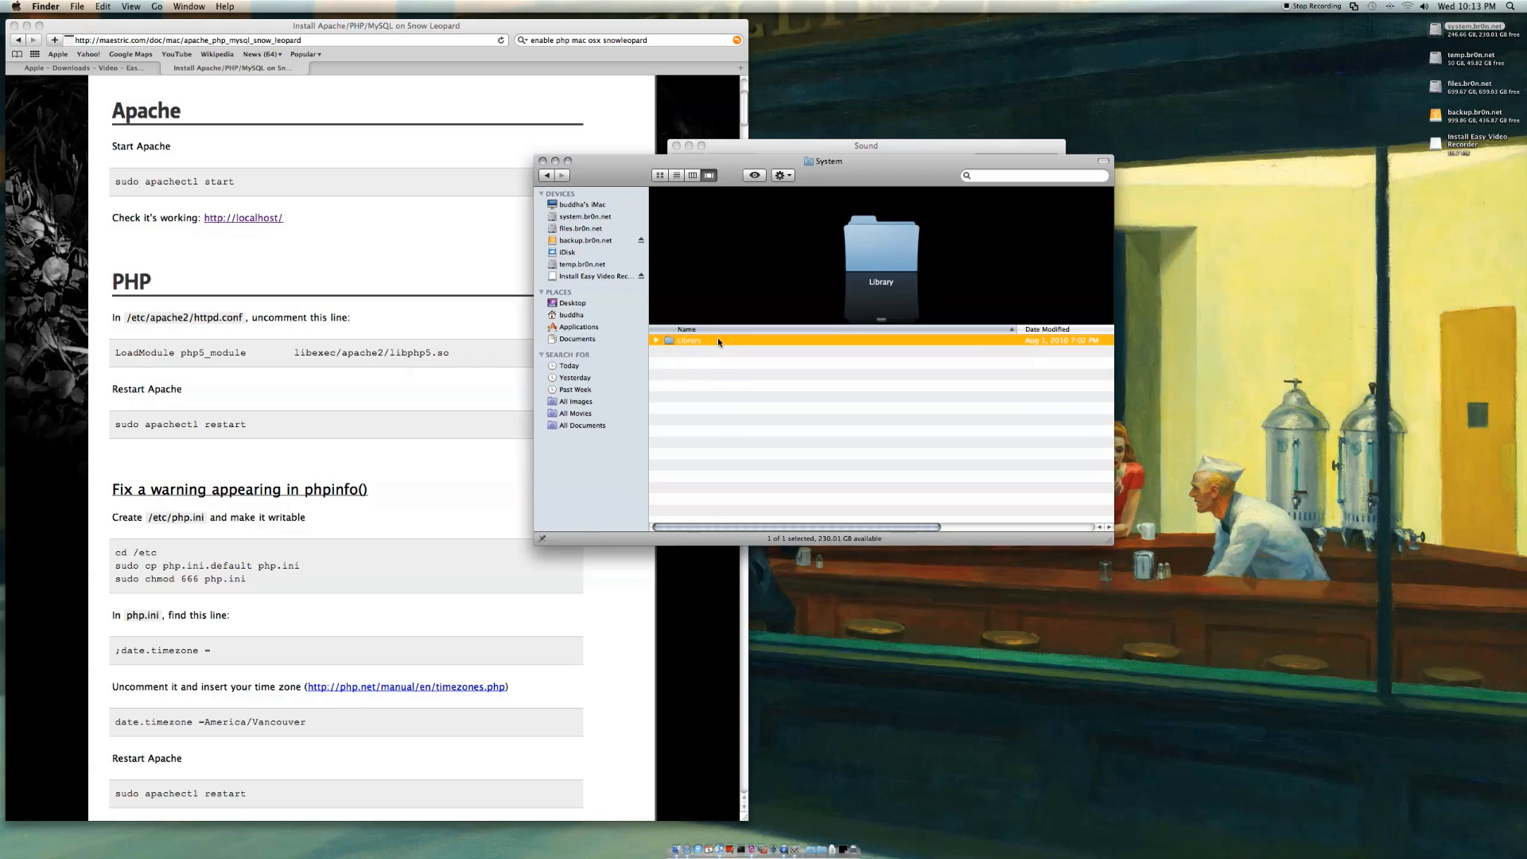
Step: Drill from System into Library and CoreServices, scrolling down to Directory Utility.app
double_click(689, 340)
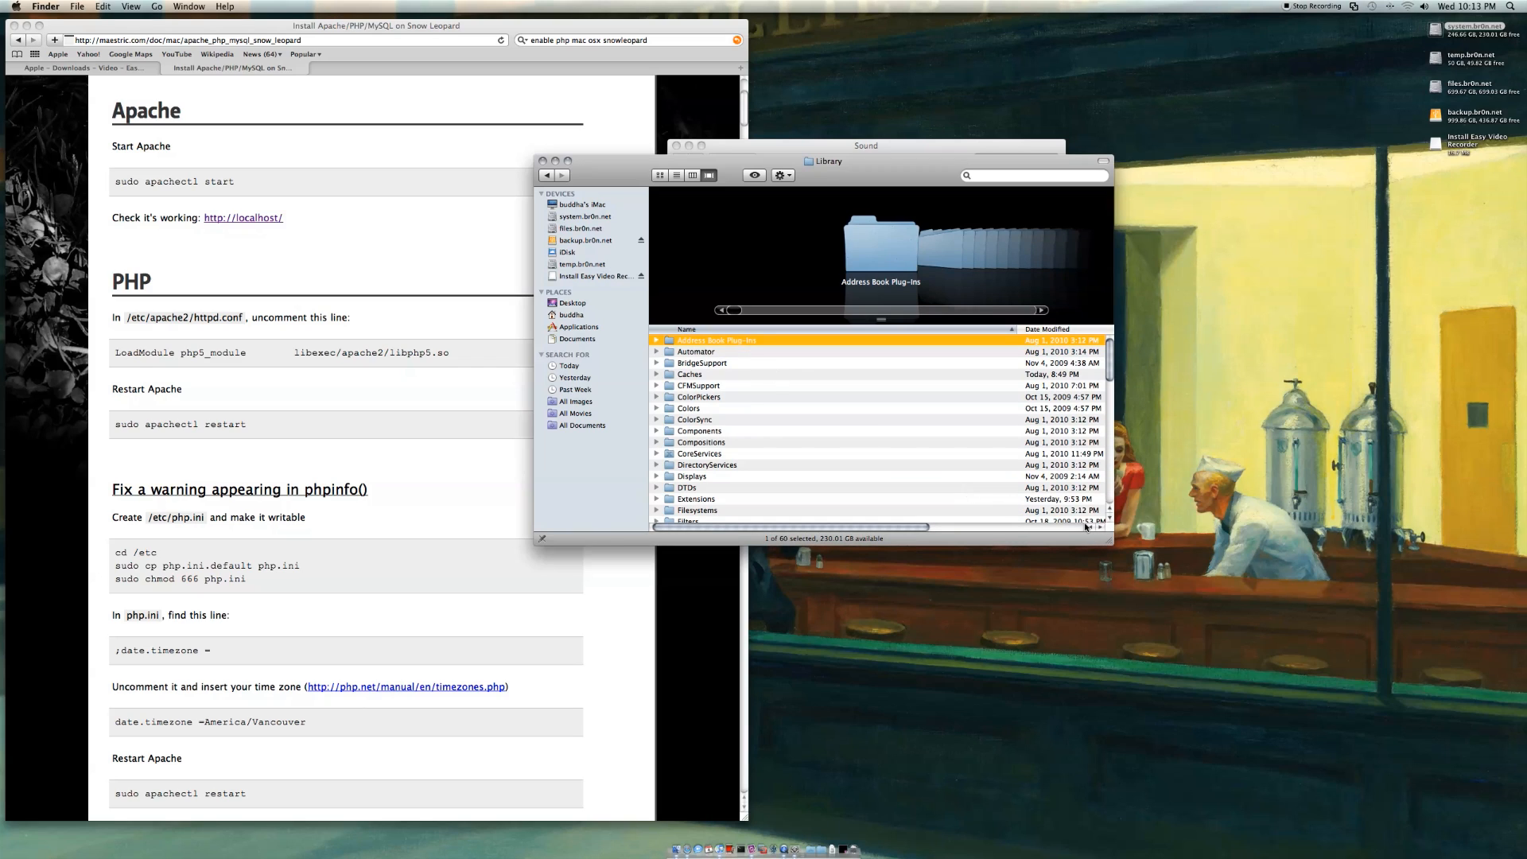
mouse_move(738, 464)
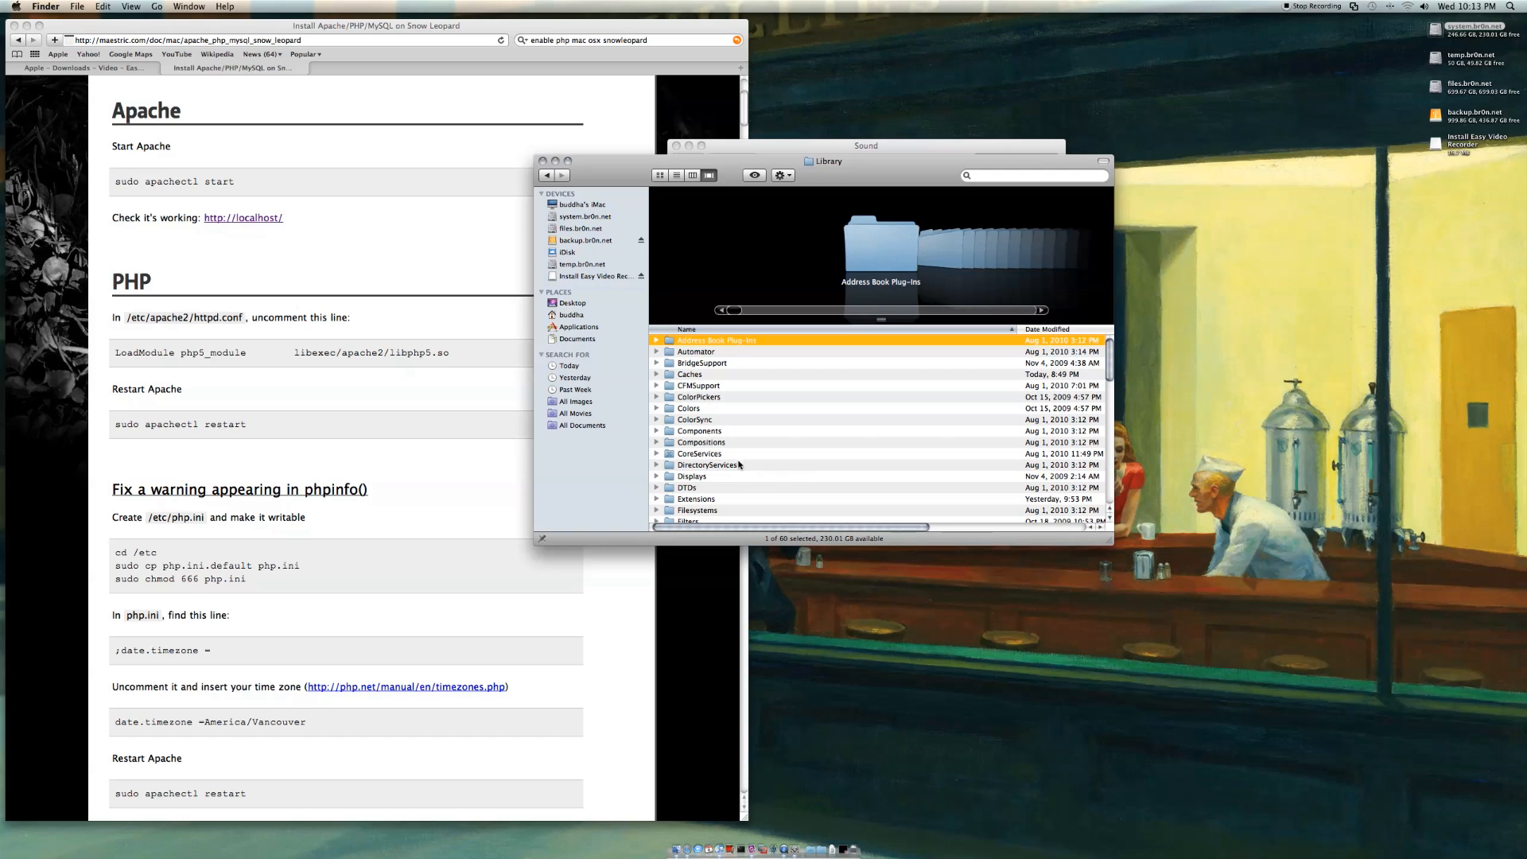
mouse_move(738, 456)
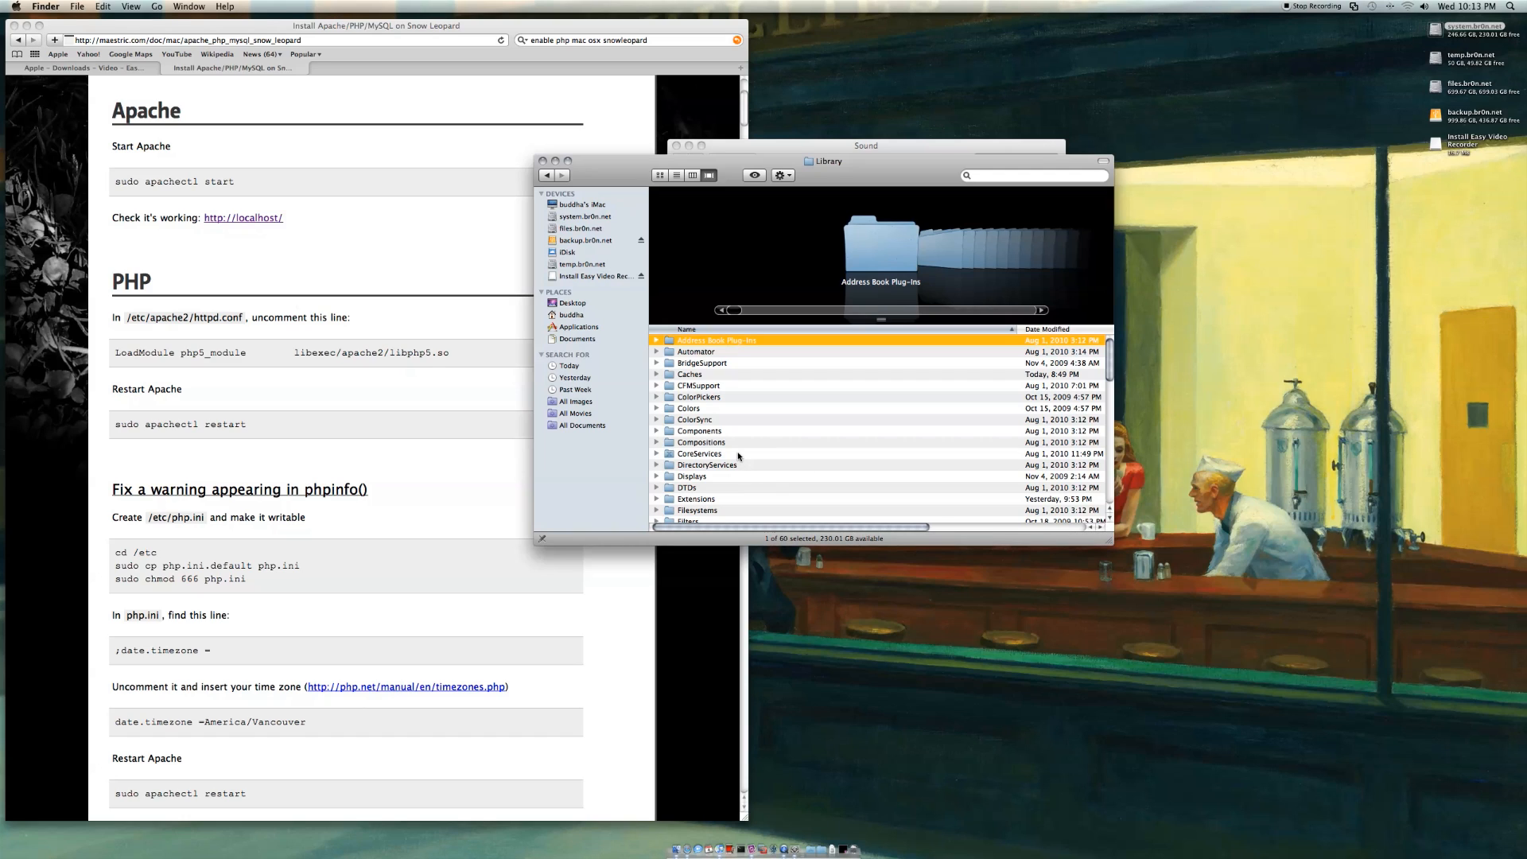
double_click(699, 453)
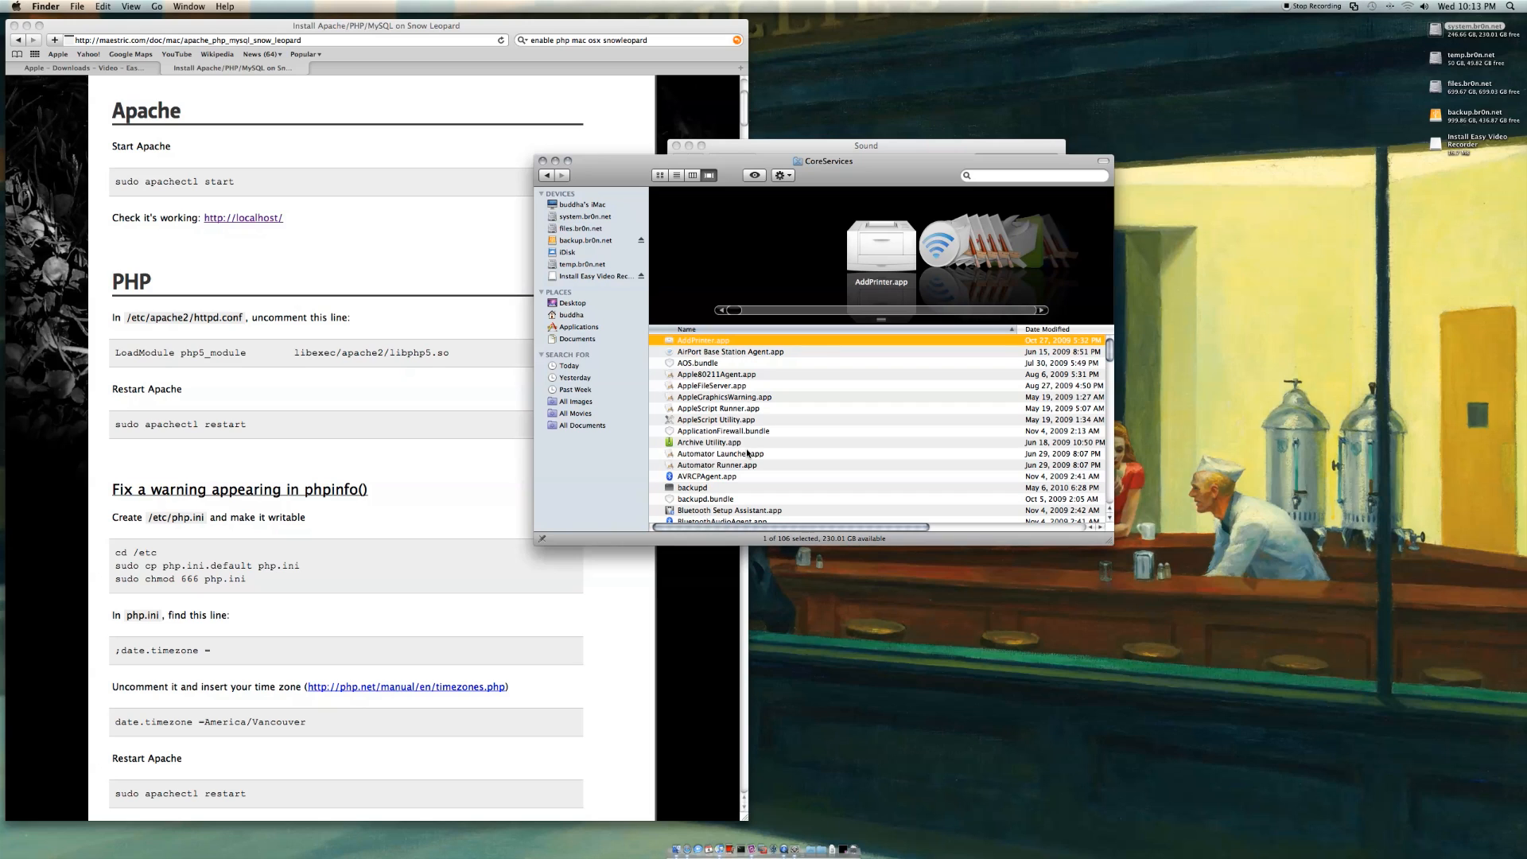
scroll(down, 3)
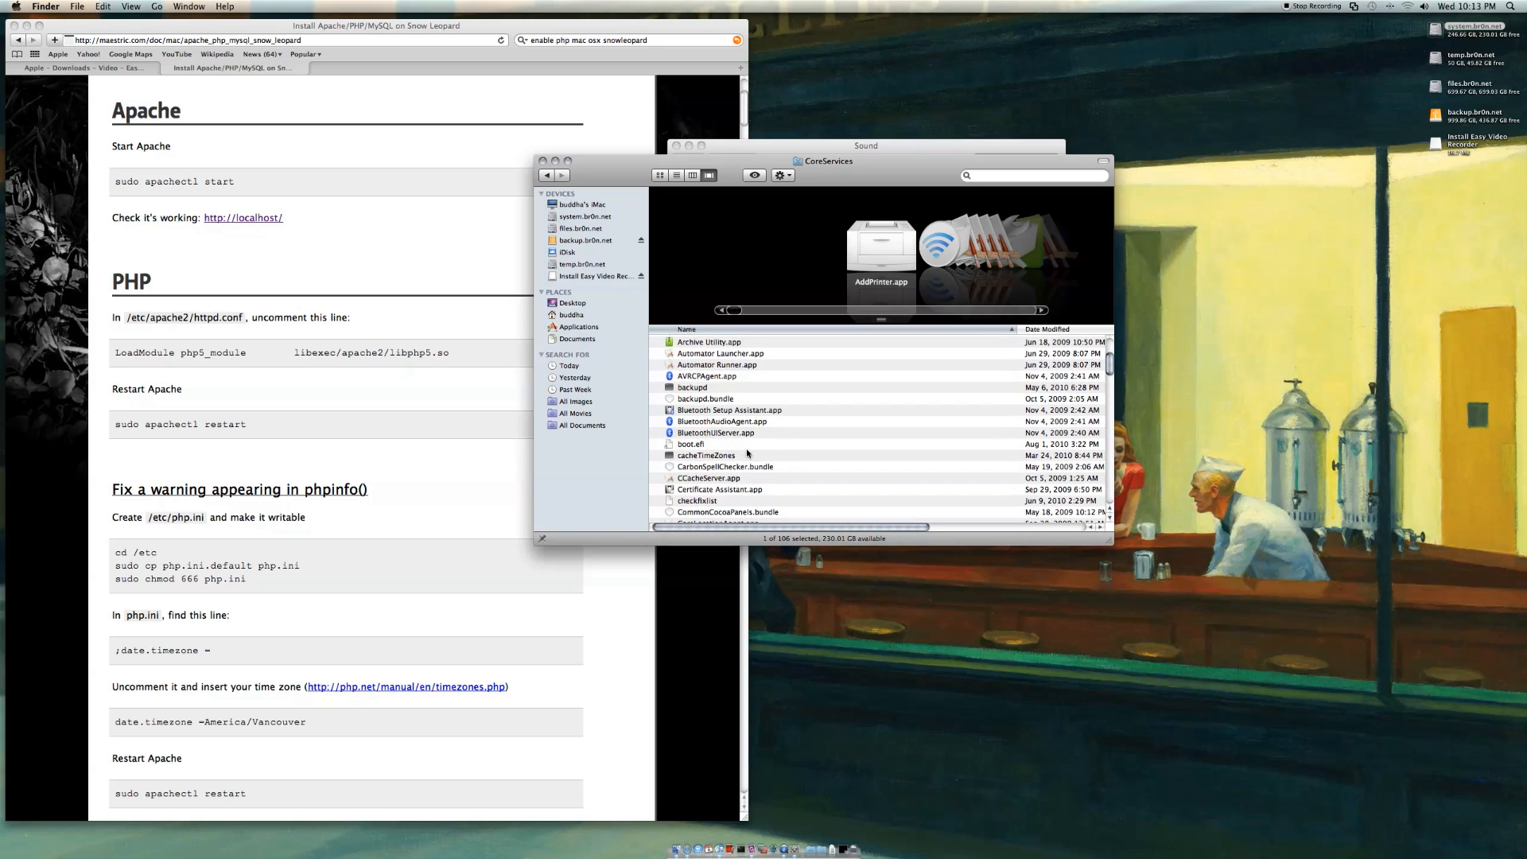
scroll(down, 3)
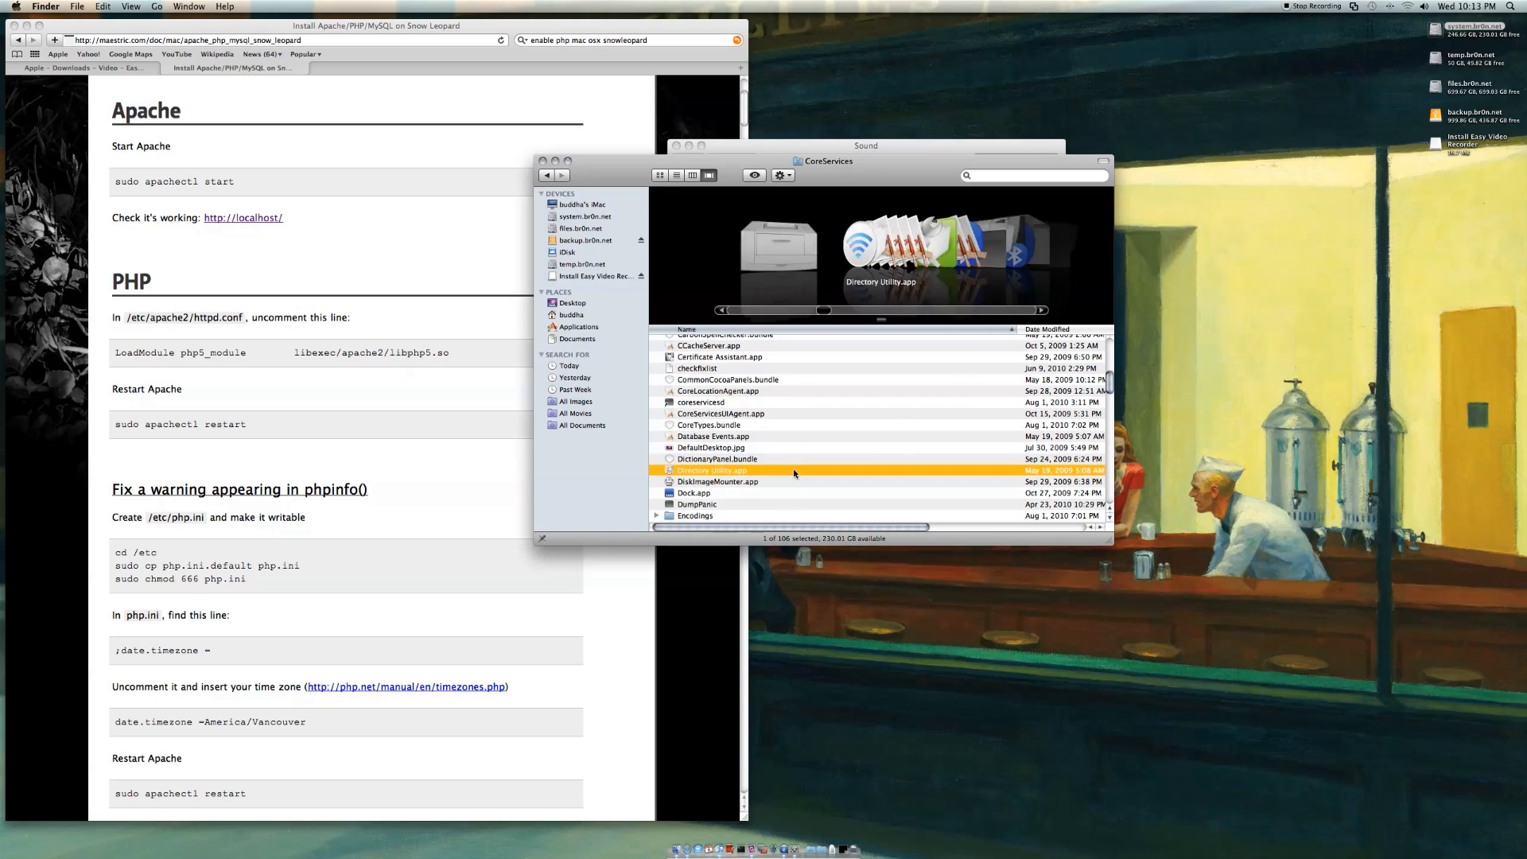
Step: Launch Directory Utility.app and browse the Window and Edit menus for root user options
double_click(710, 469)
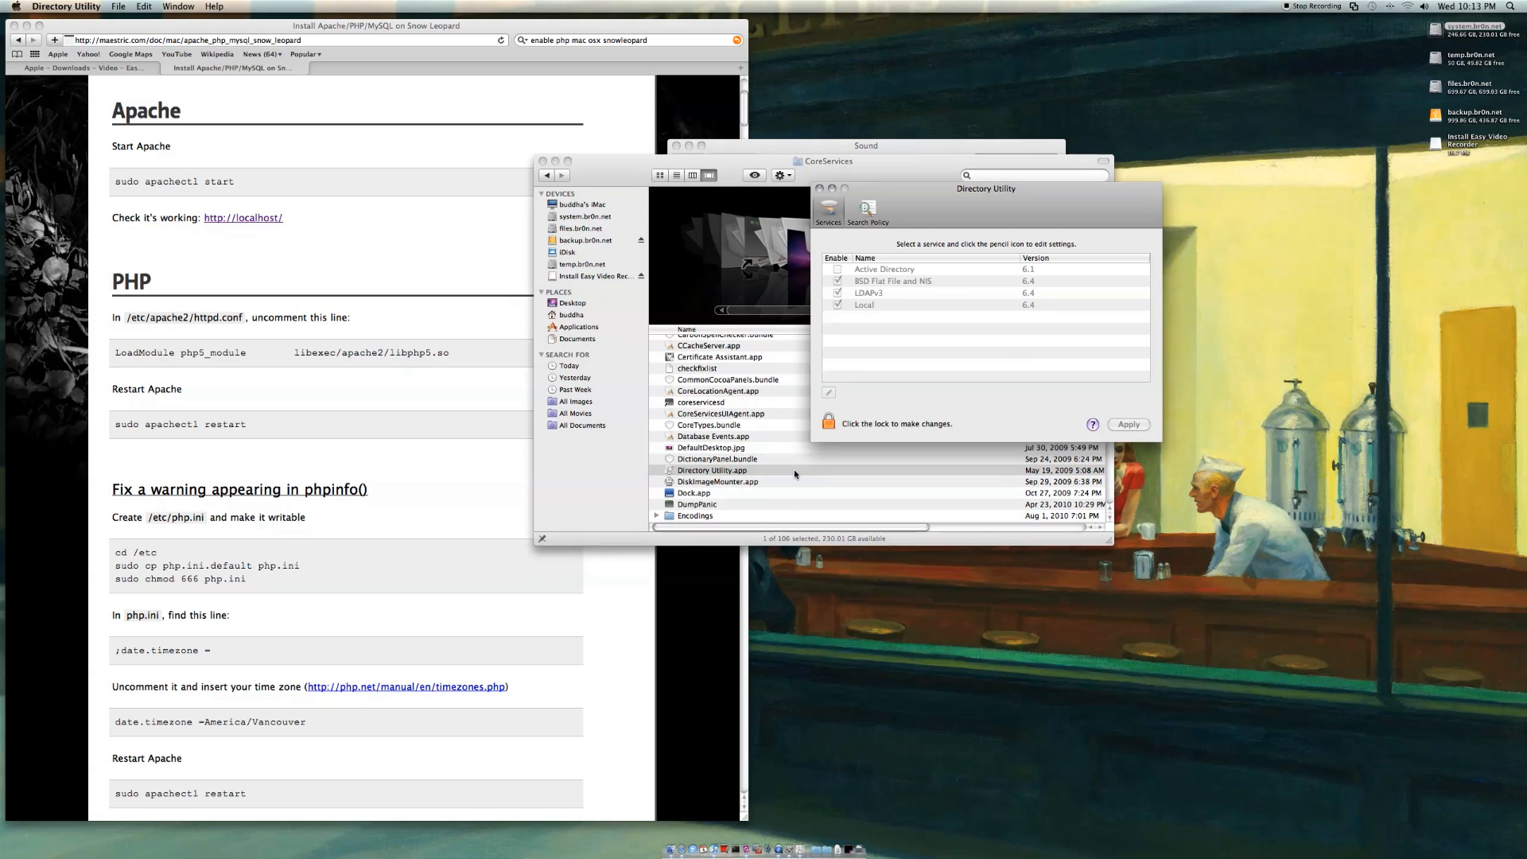
click(178, 5)
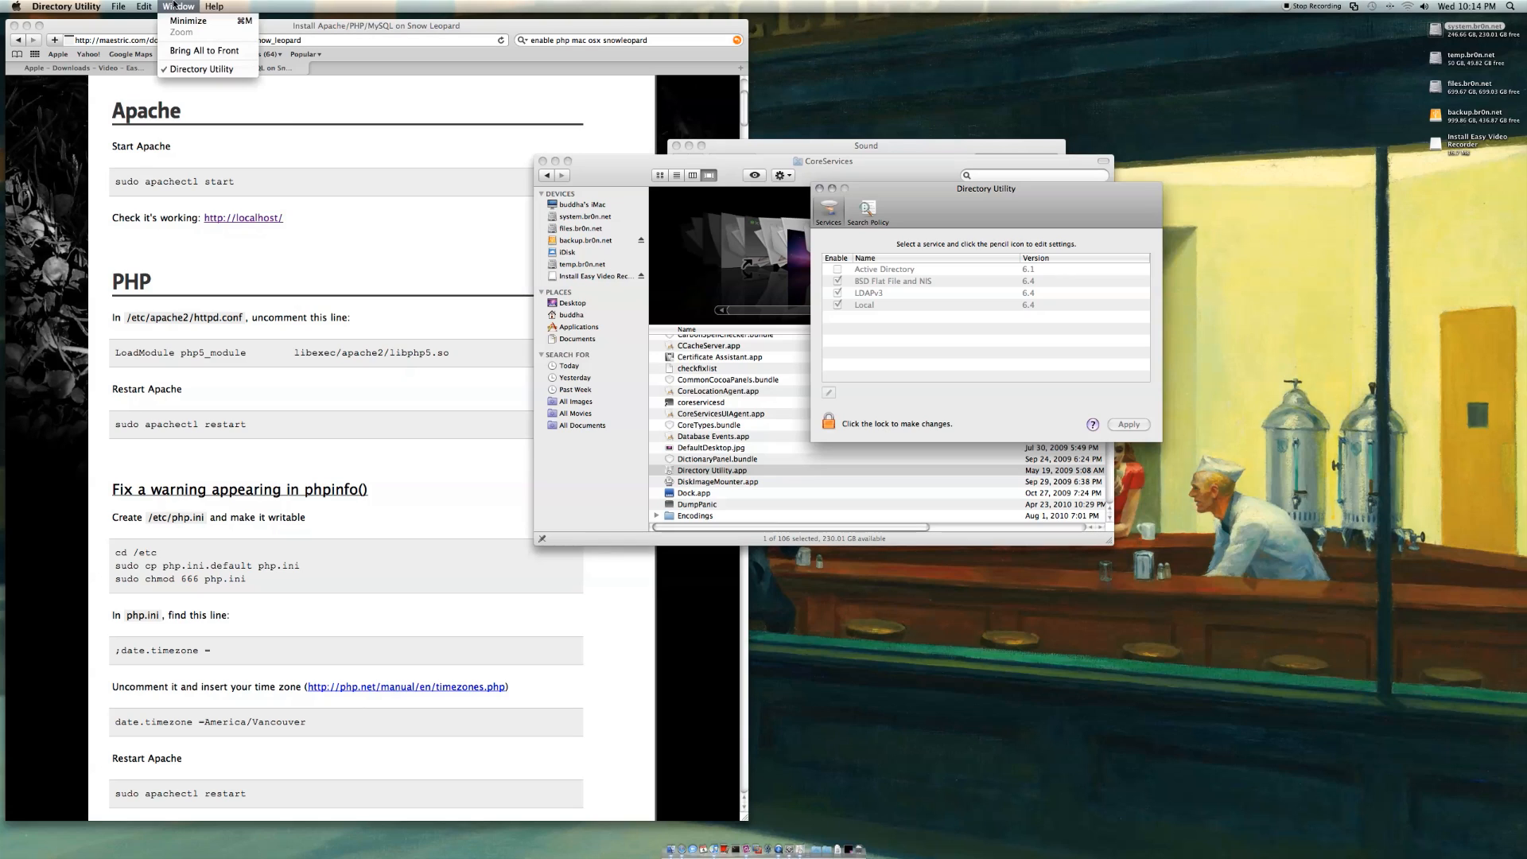
click(143, 5)
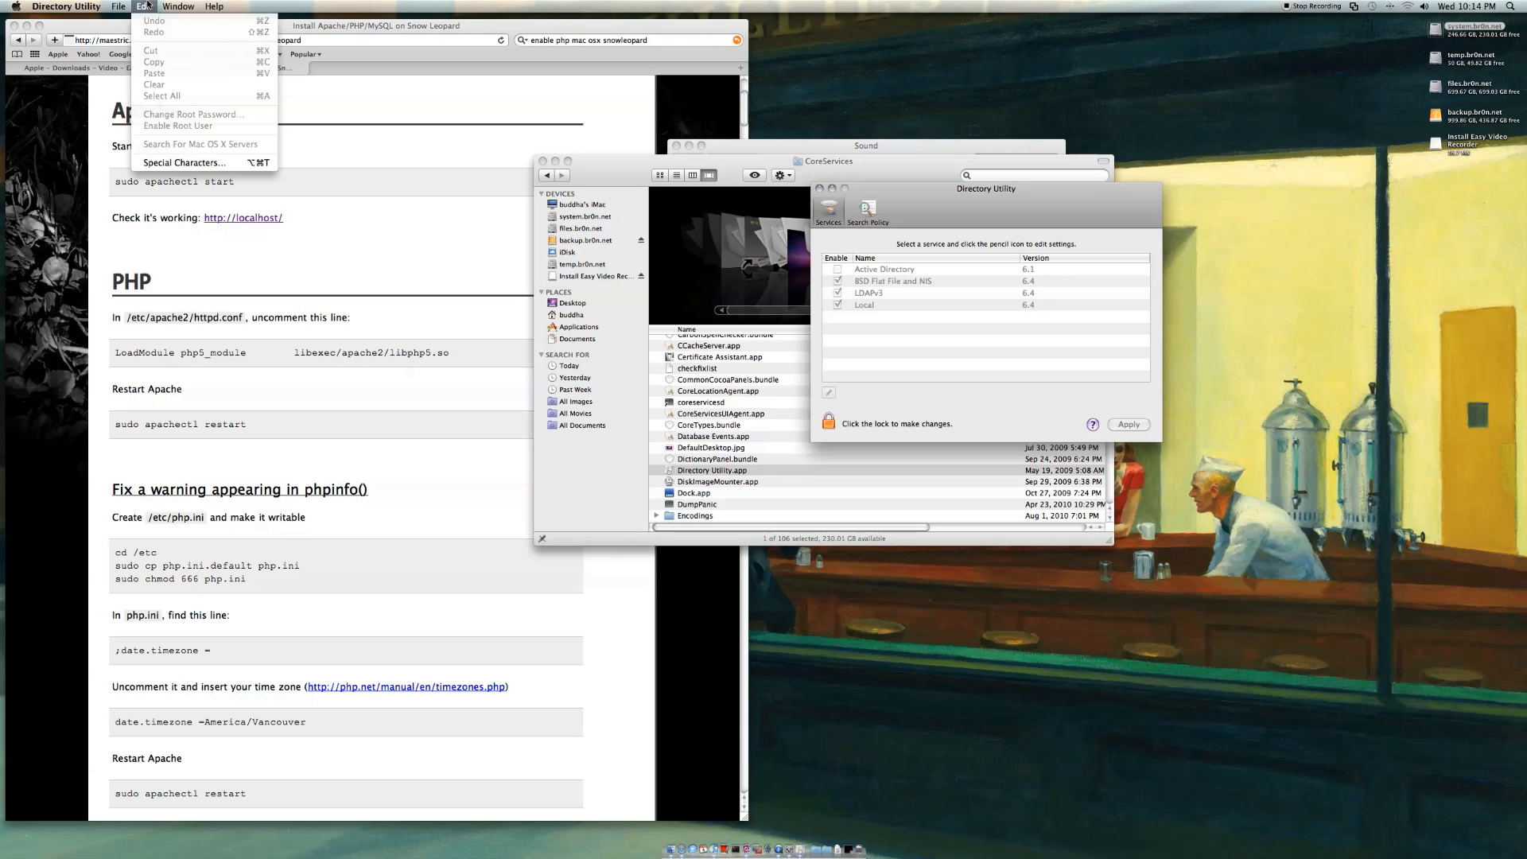
click(718, 293)
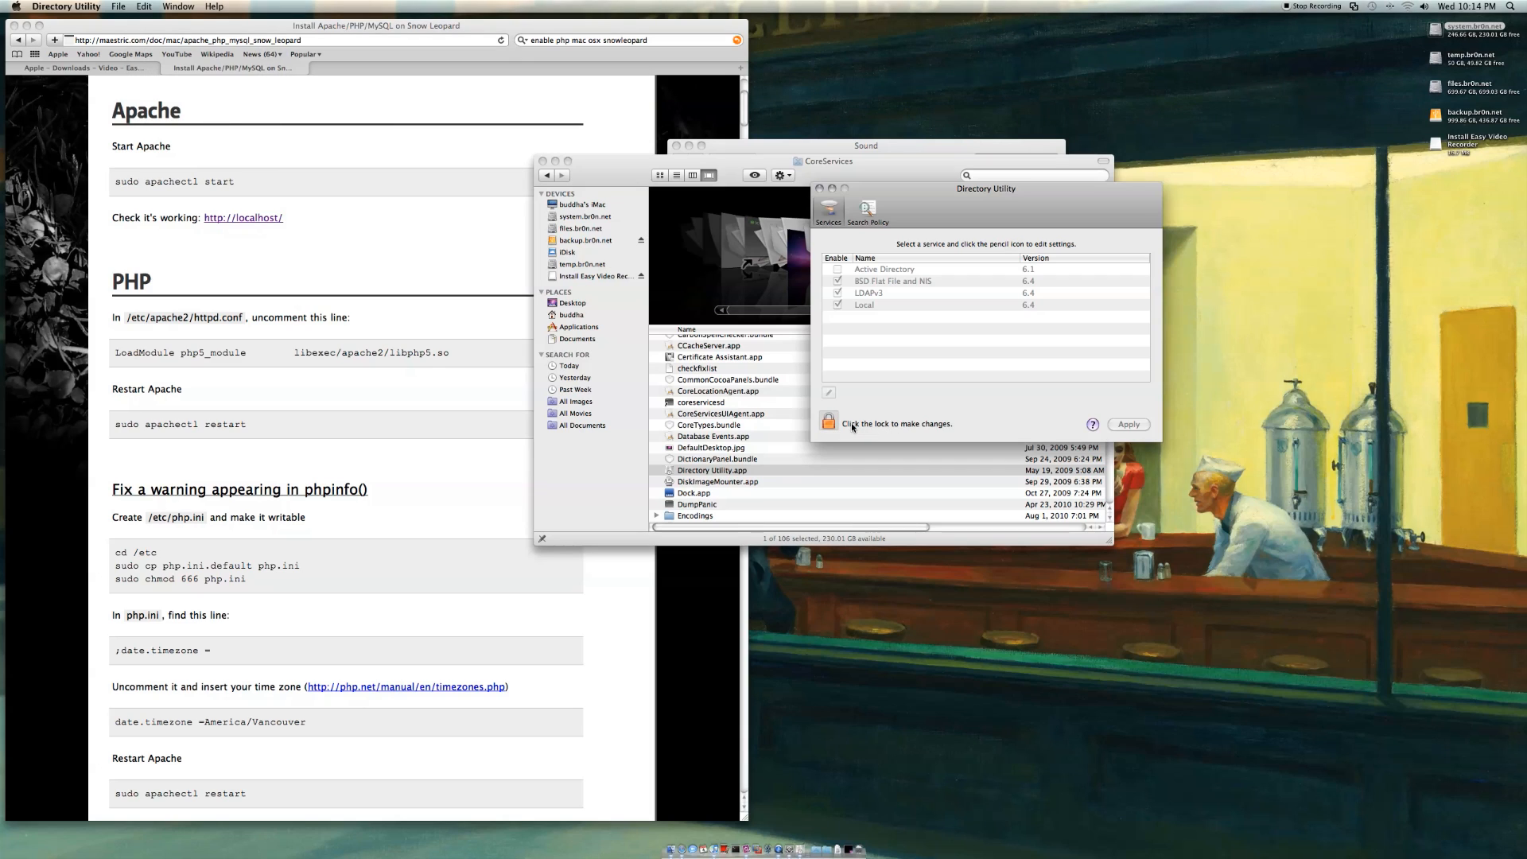
Step: Unlock the settings with the admin password, retrying after an incorrect-password alert
click(829, 422)
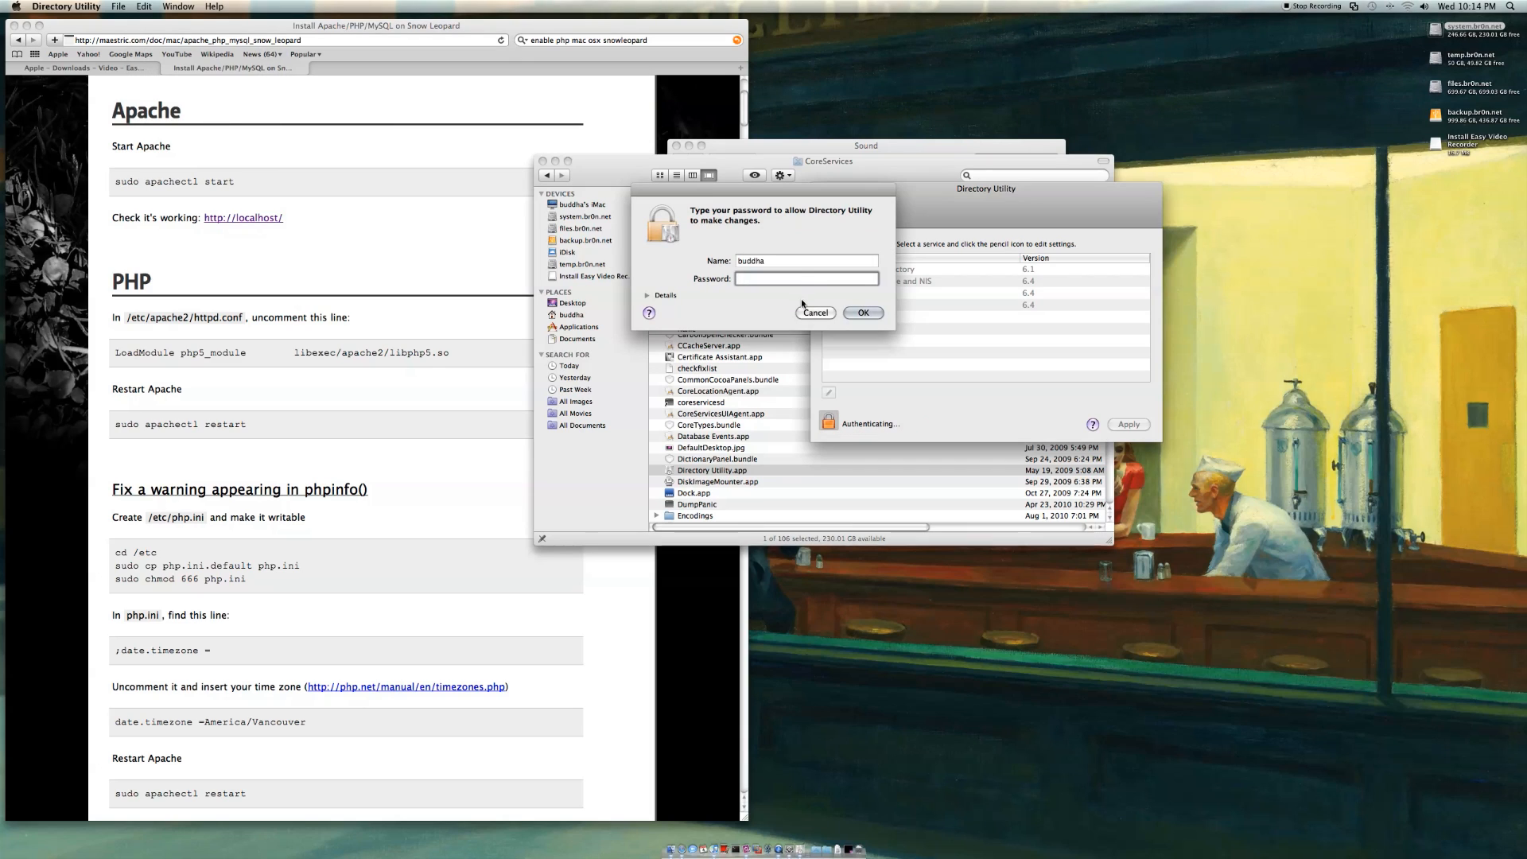
text(password)
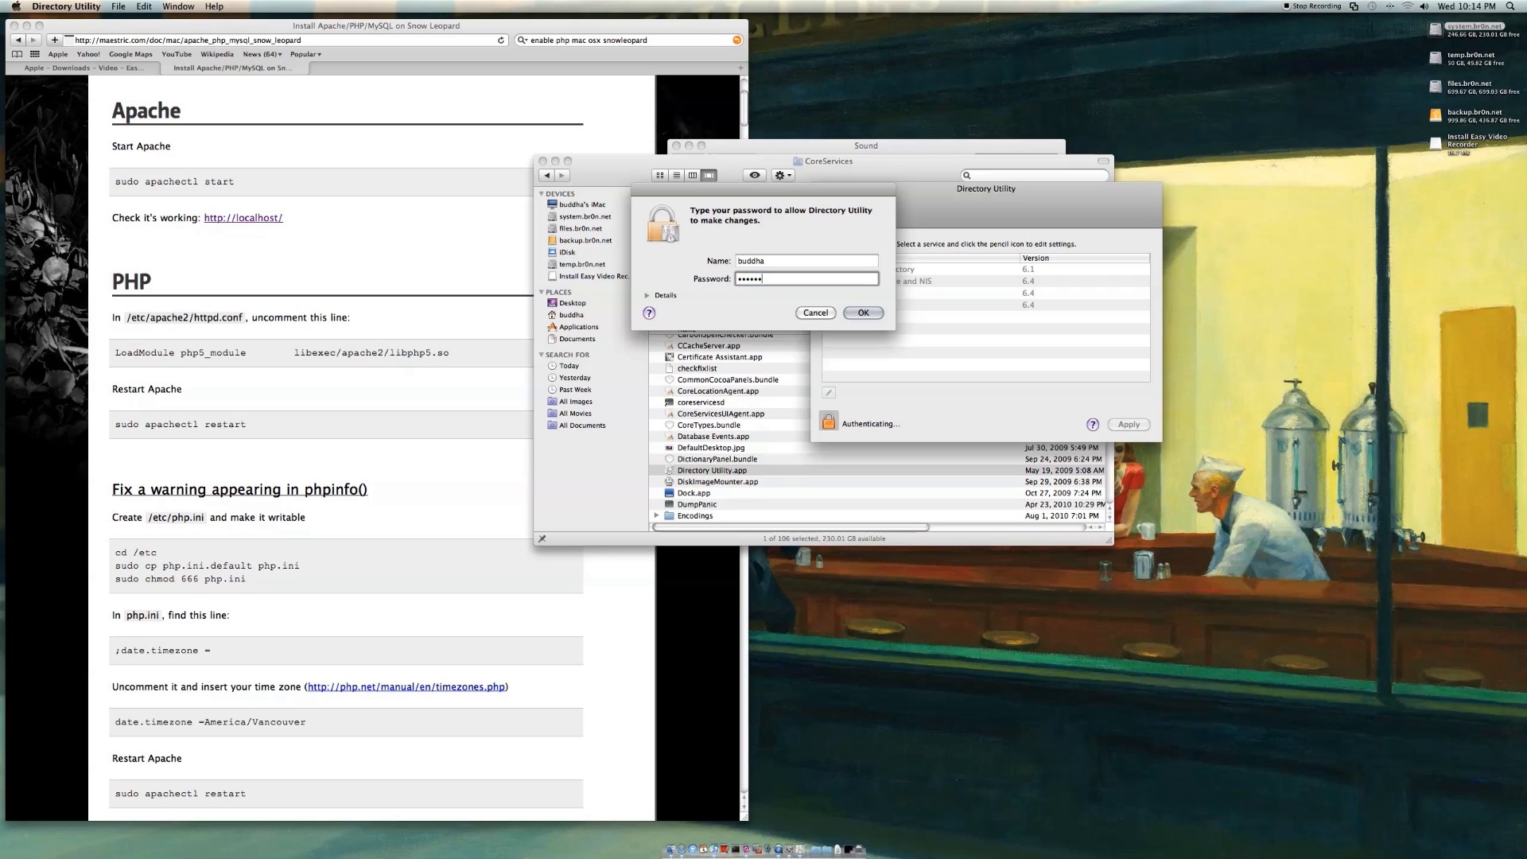
click(860, 312)
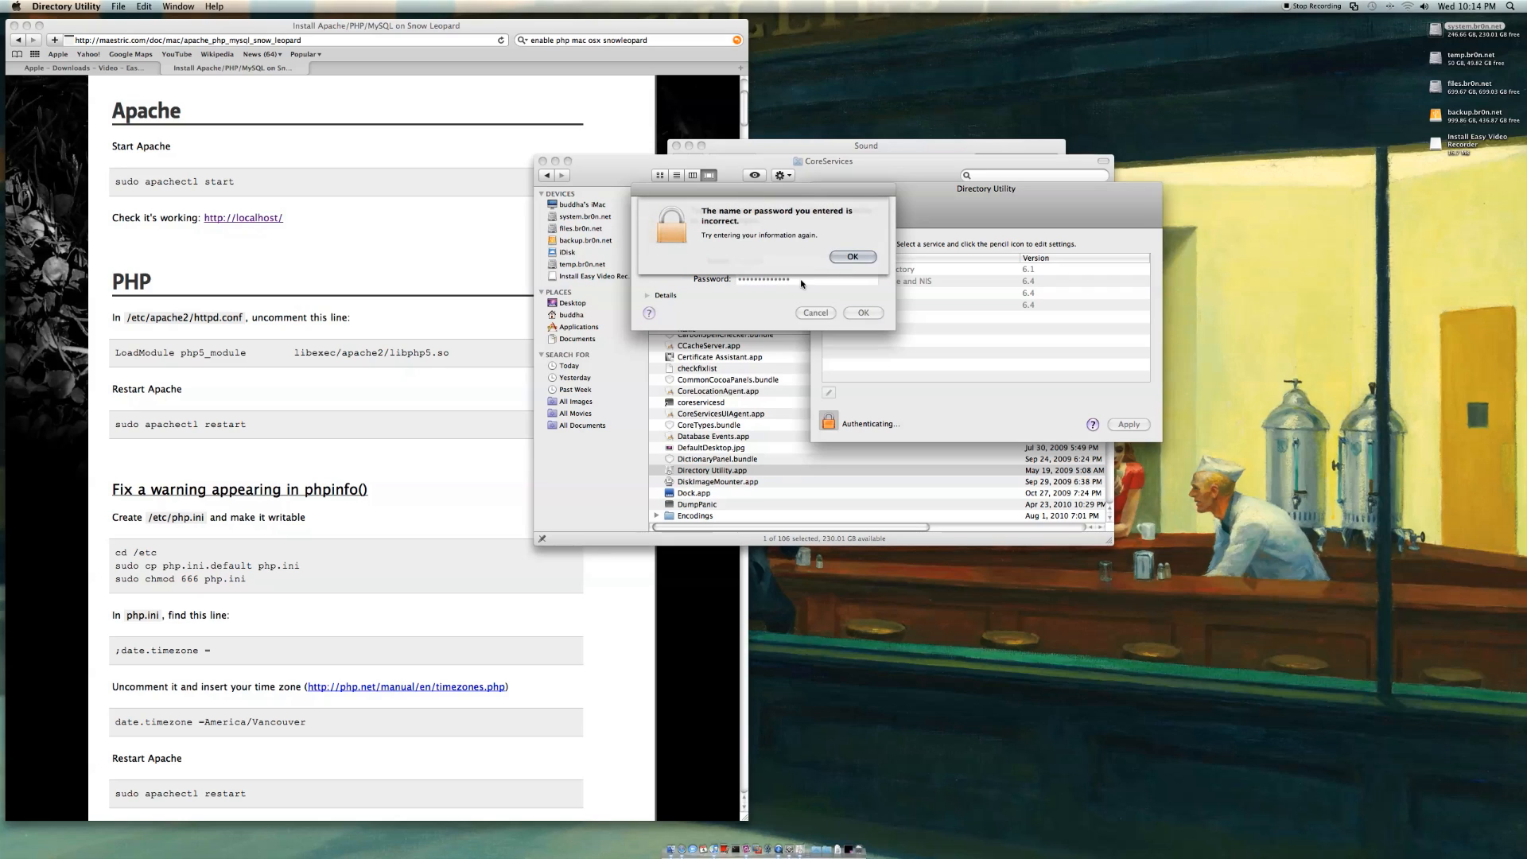
click(852, 256)
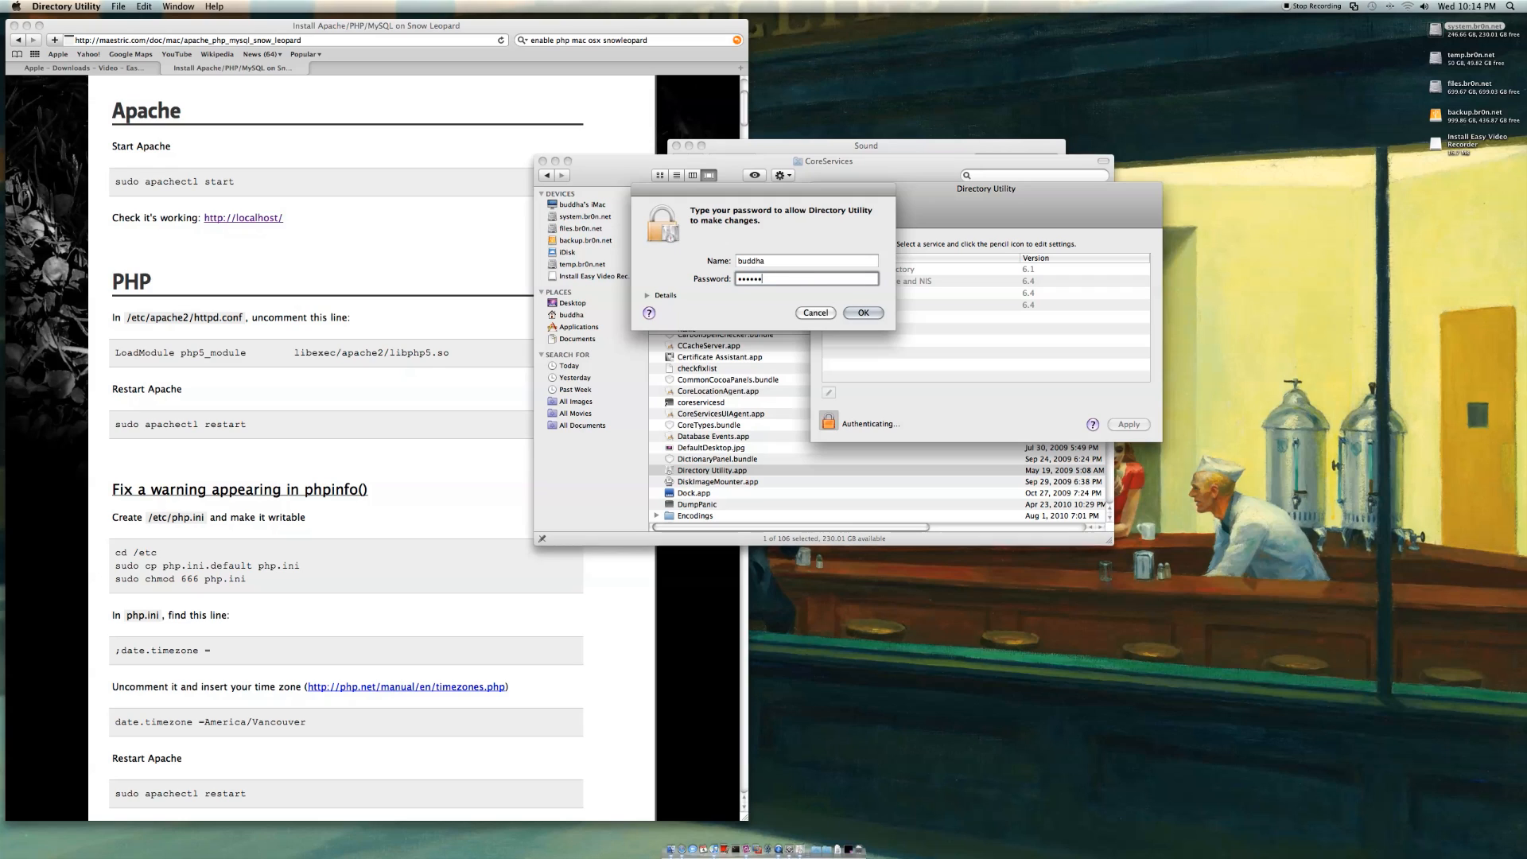
click(860, 312)
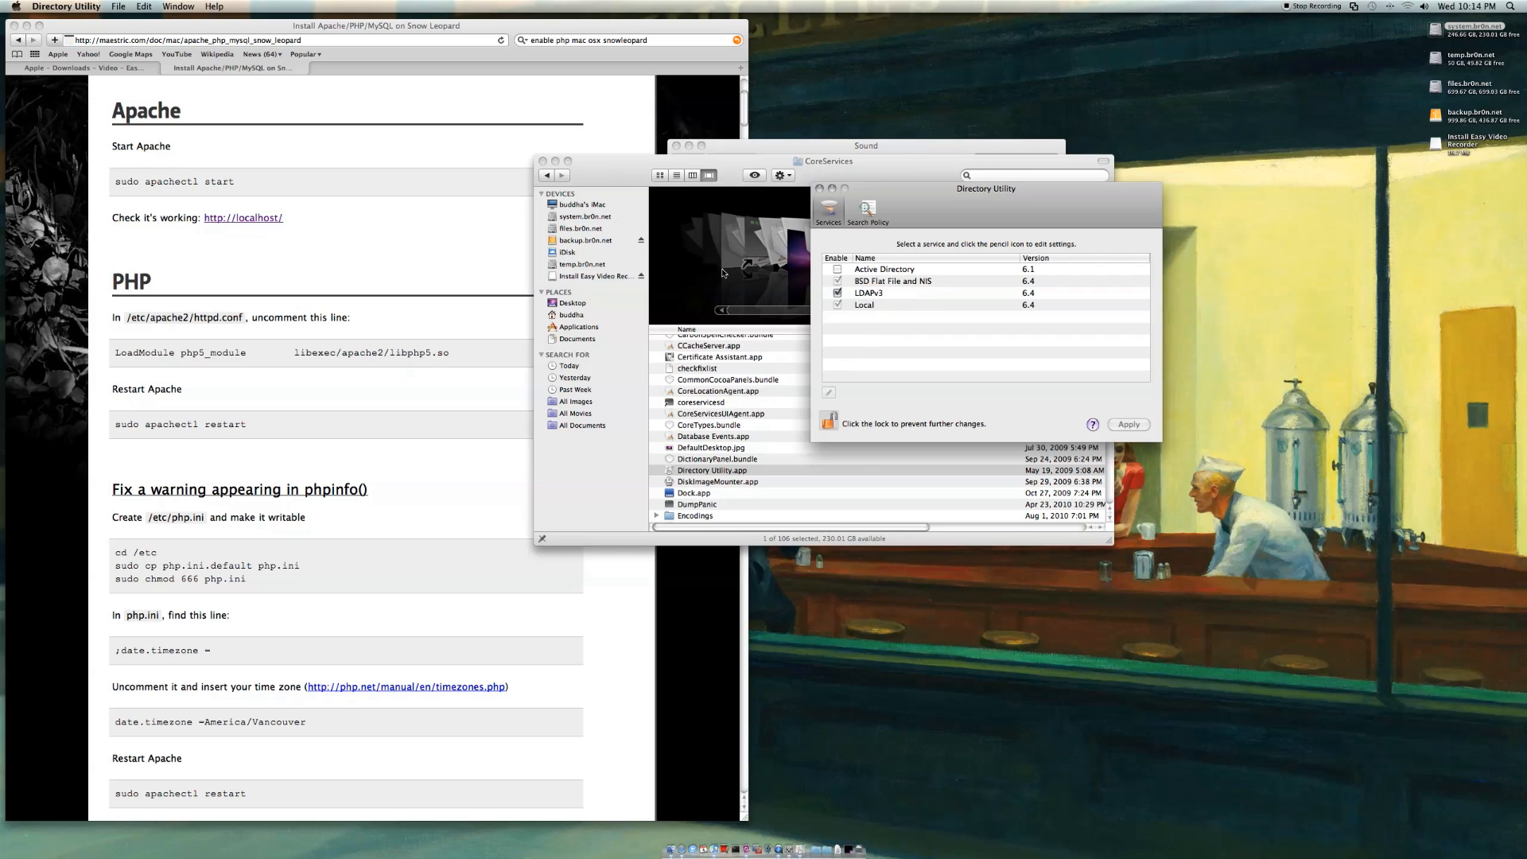
Step: Enable Root User from the Edit menu with a verified password, then relock the settings
click(144, 5)
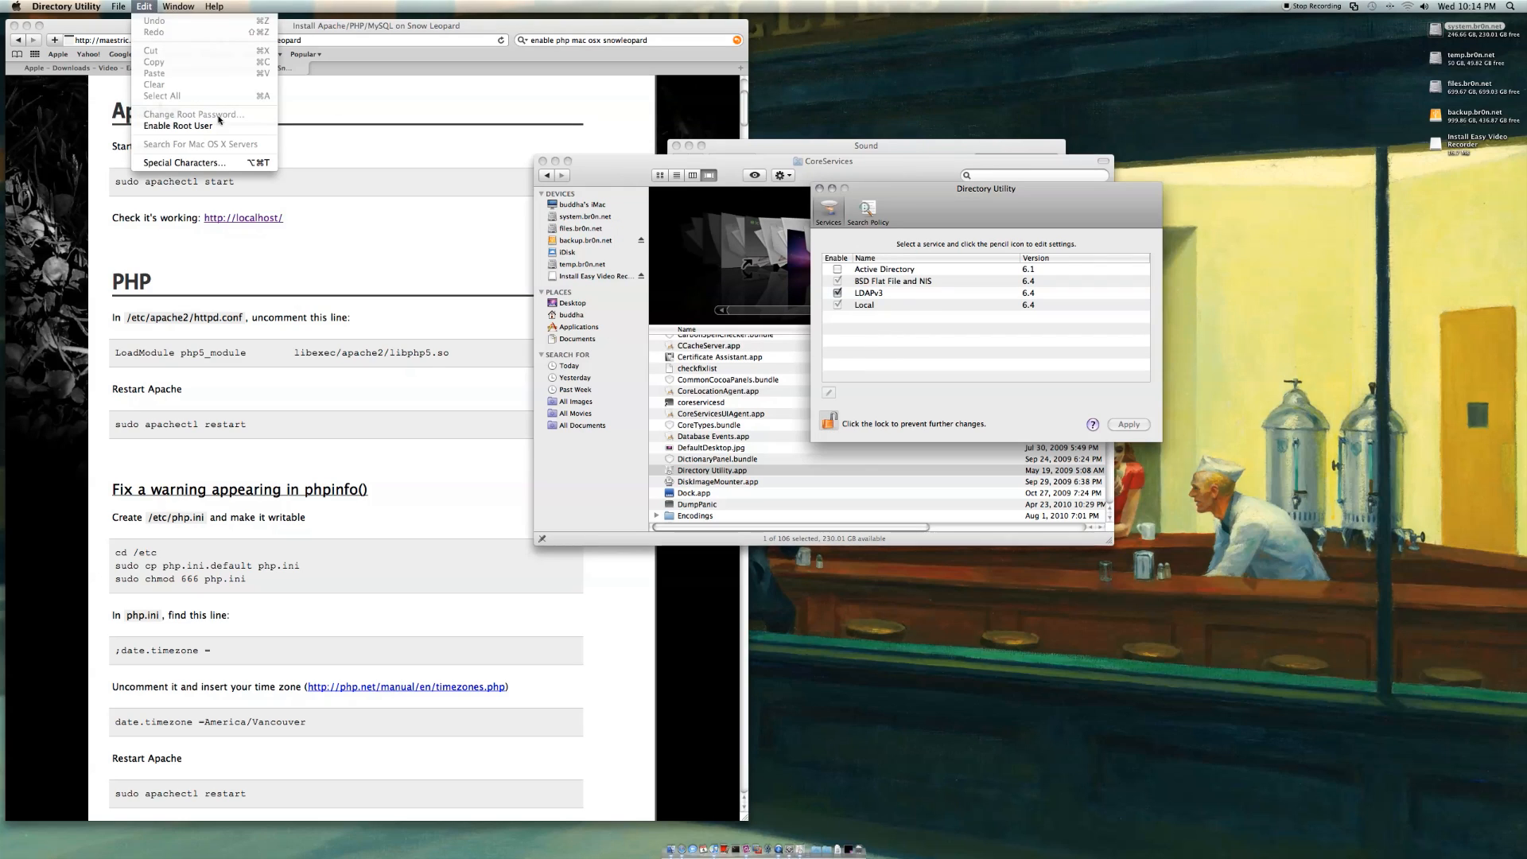
click(192, 114)
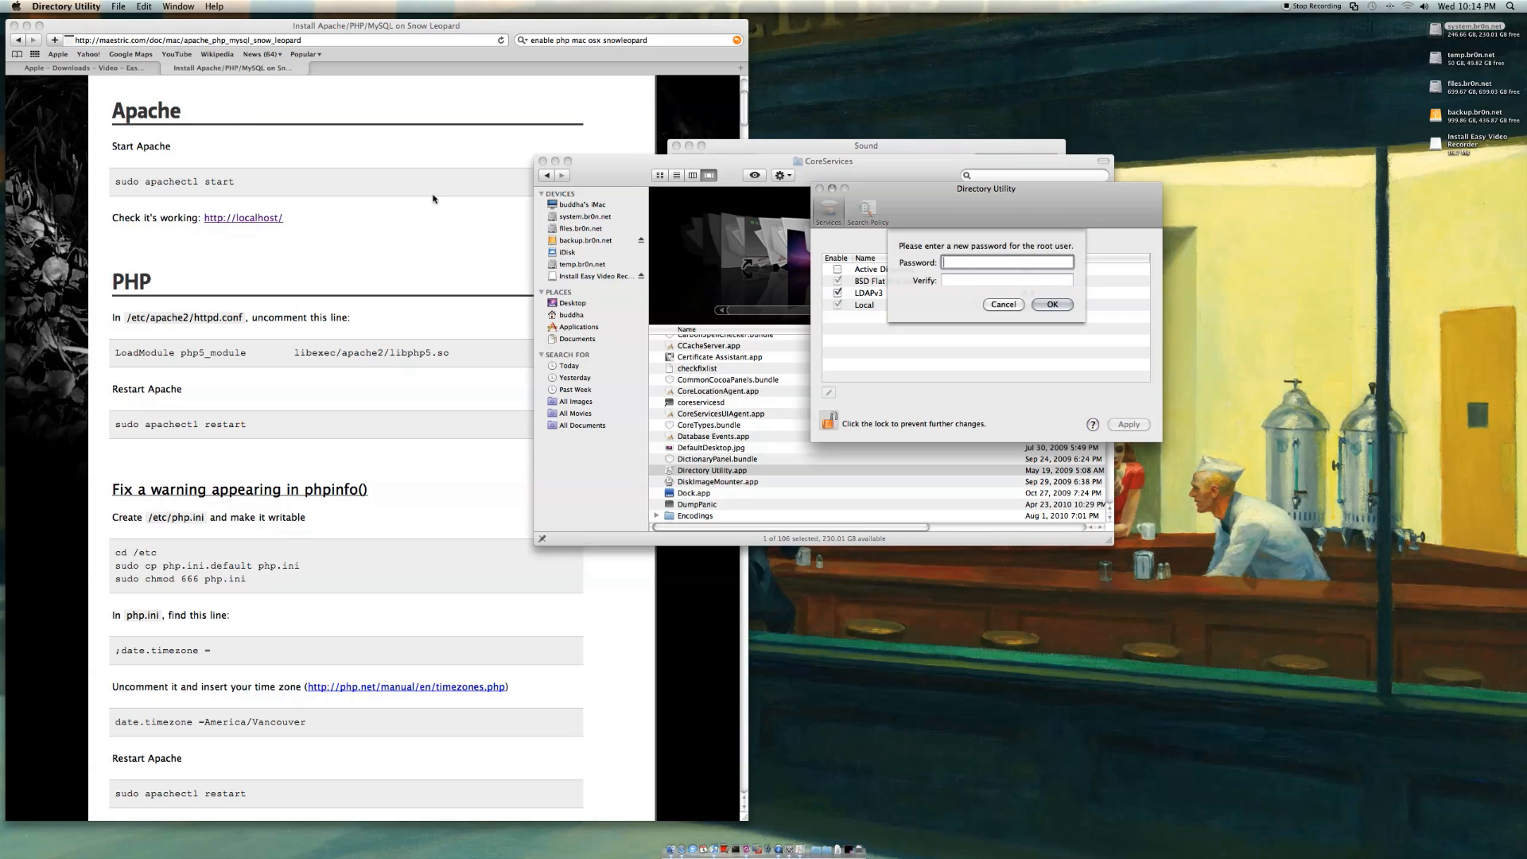
text(•)
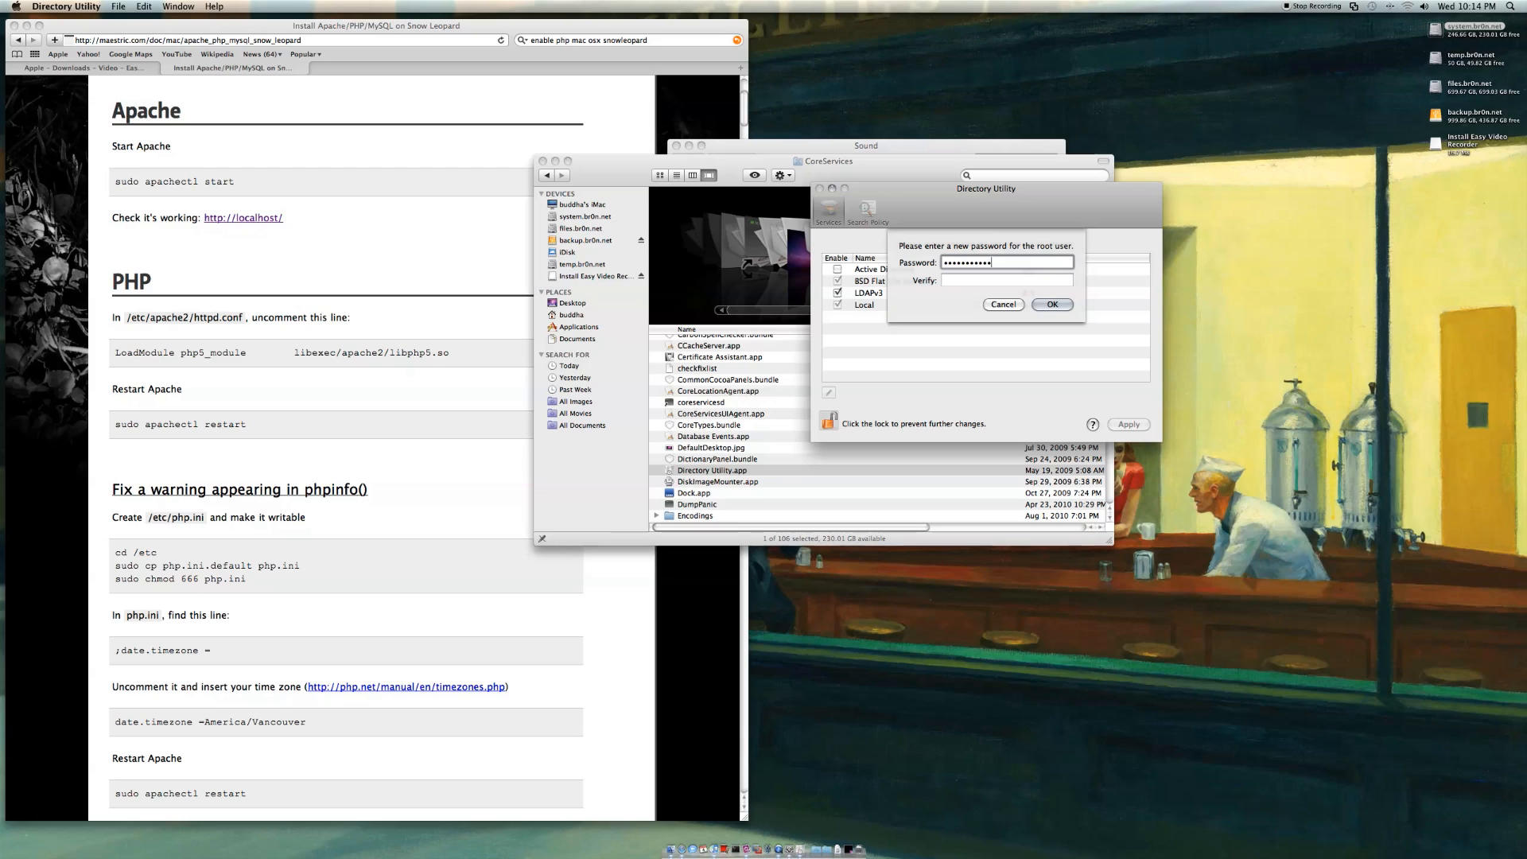
text(••)
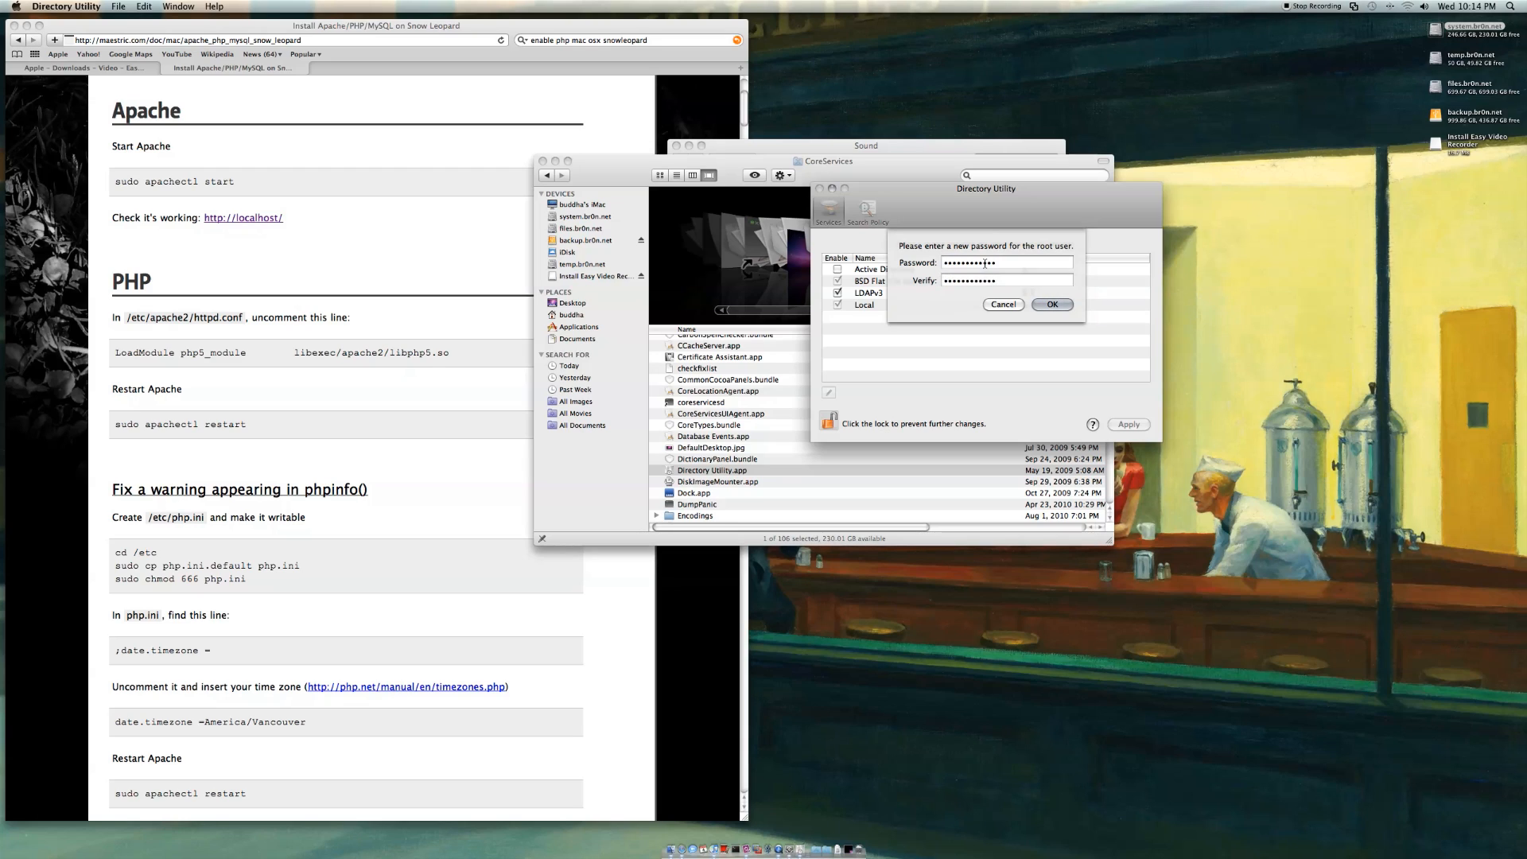
click(1051, 304)
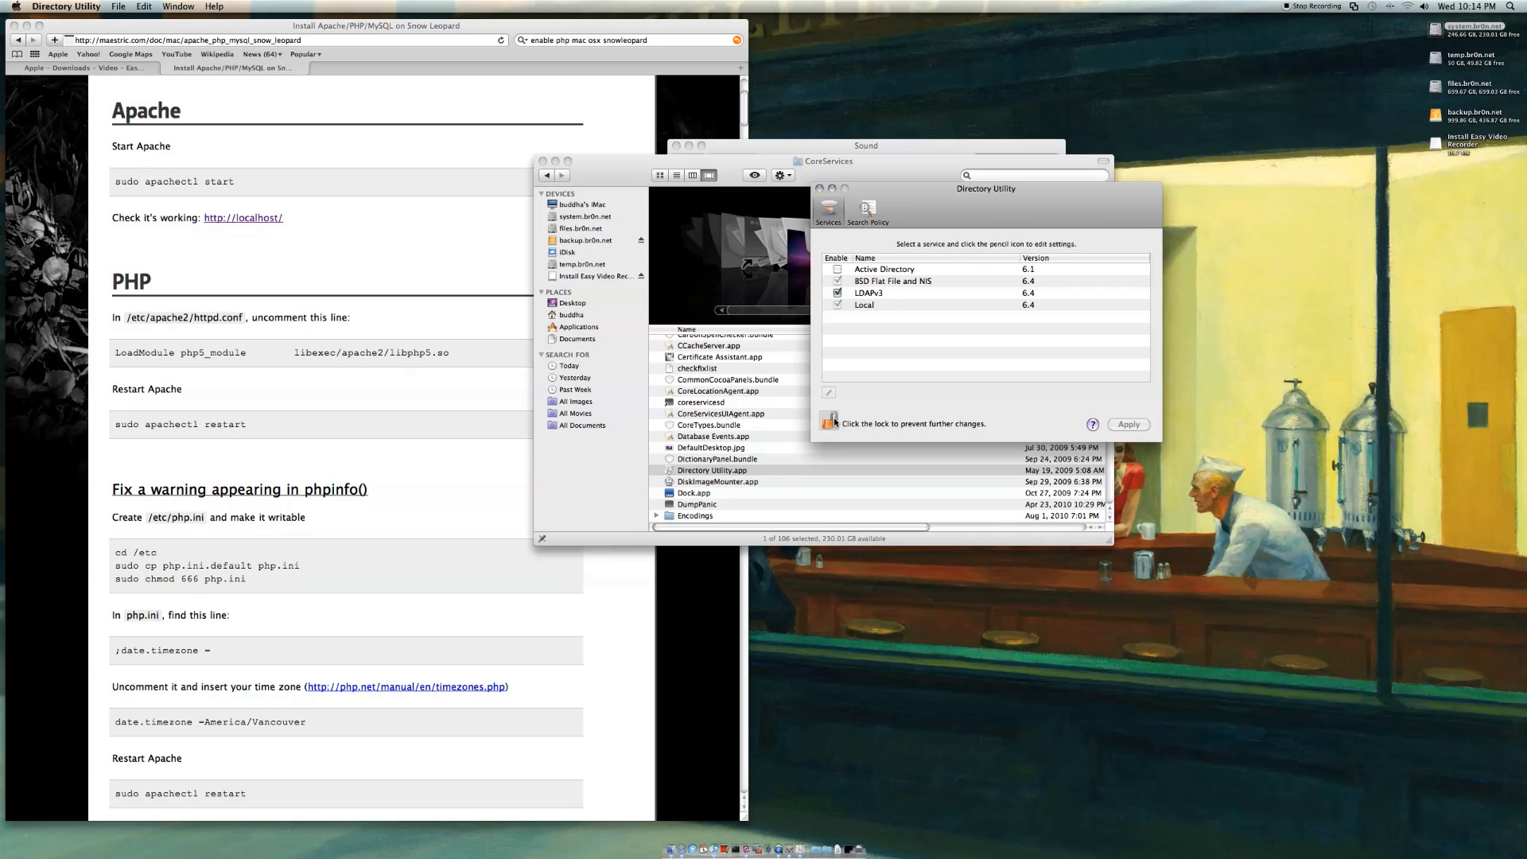
click(828, 422)
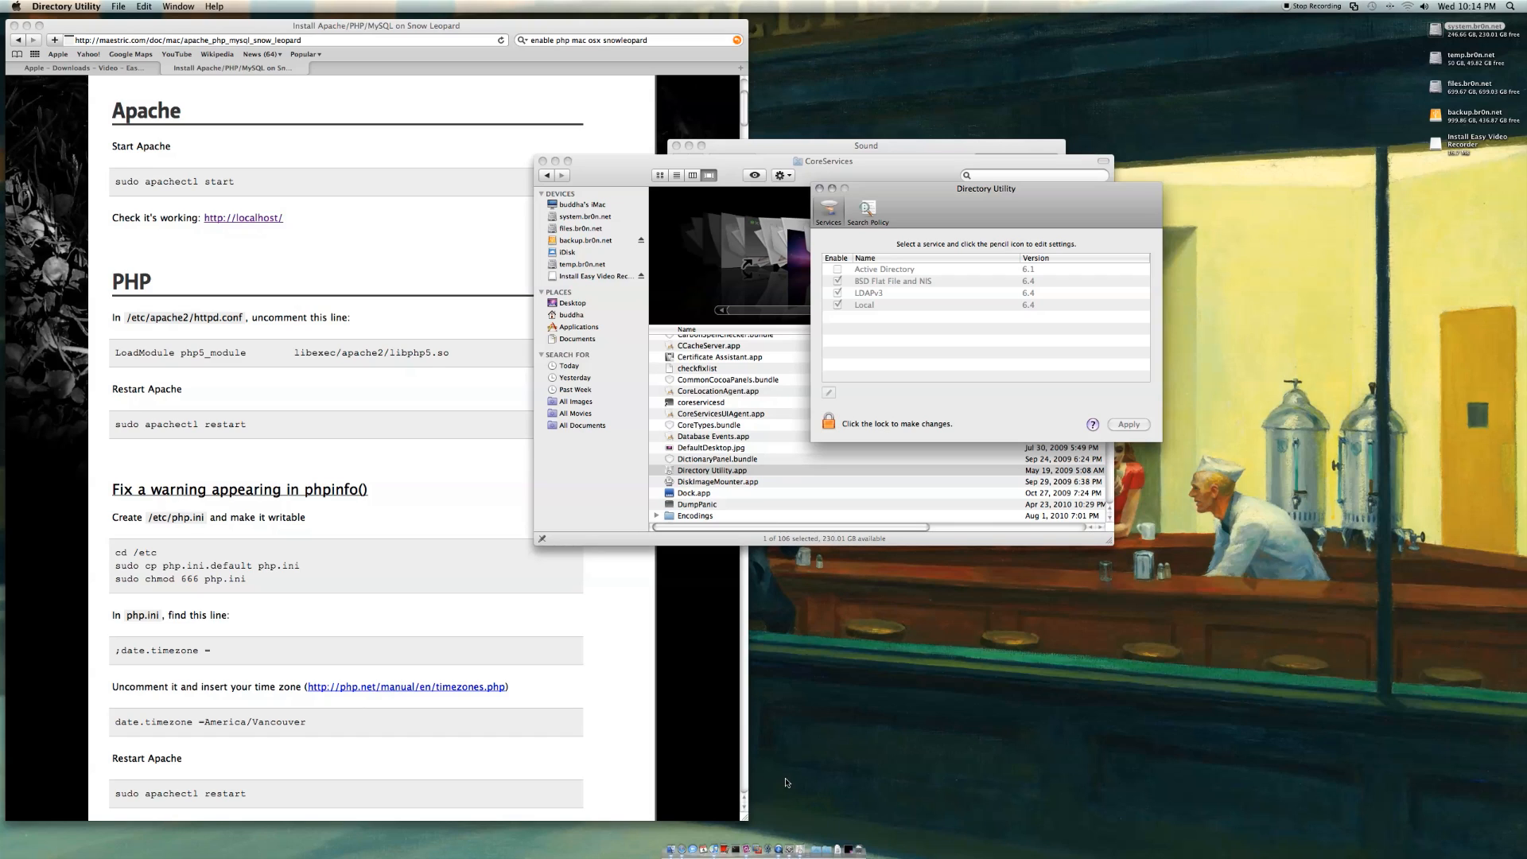
Step: Launch Terminal by searching 'ter' after trying the Dock
click(853, 829)
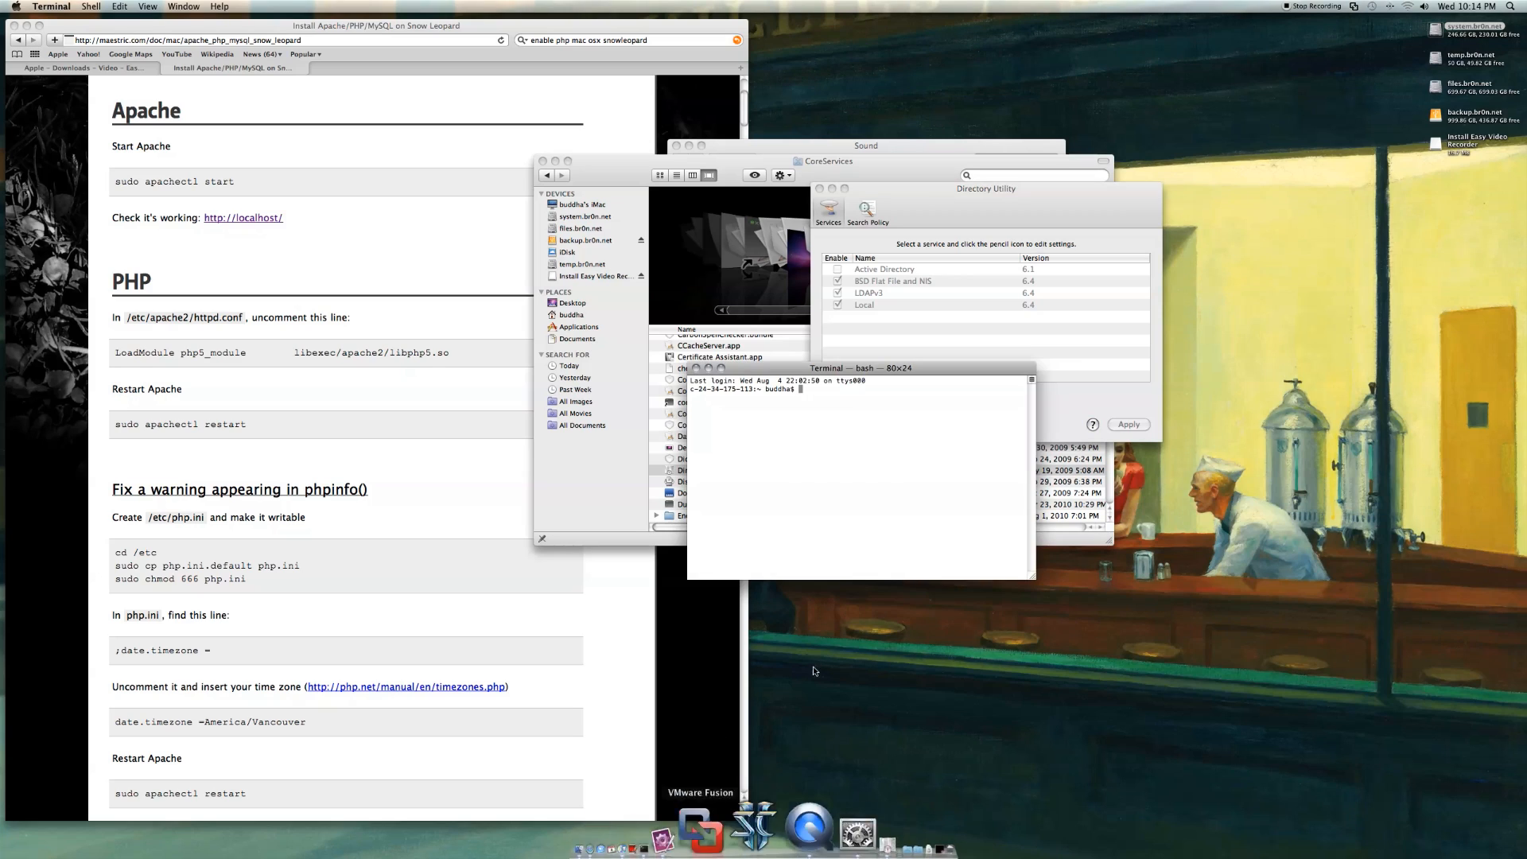
mouse_move(735, 816)
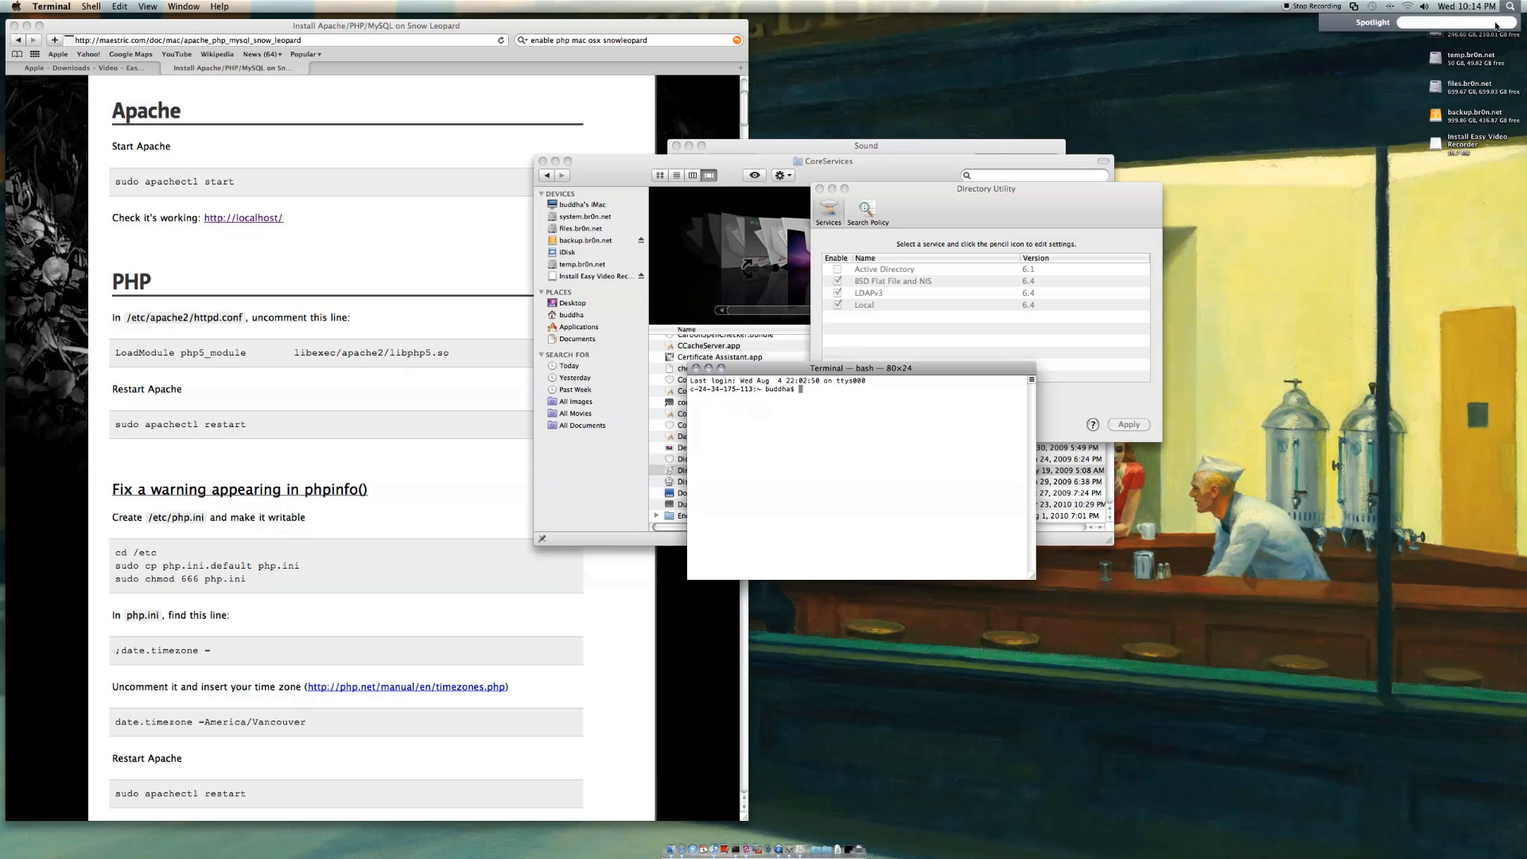
text(terminal)
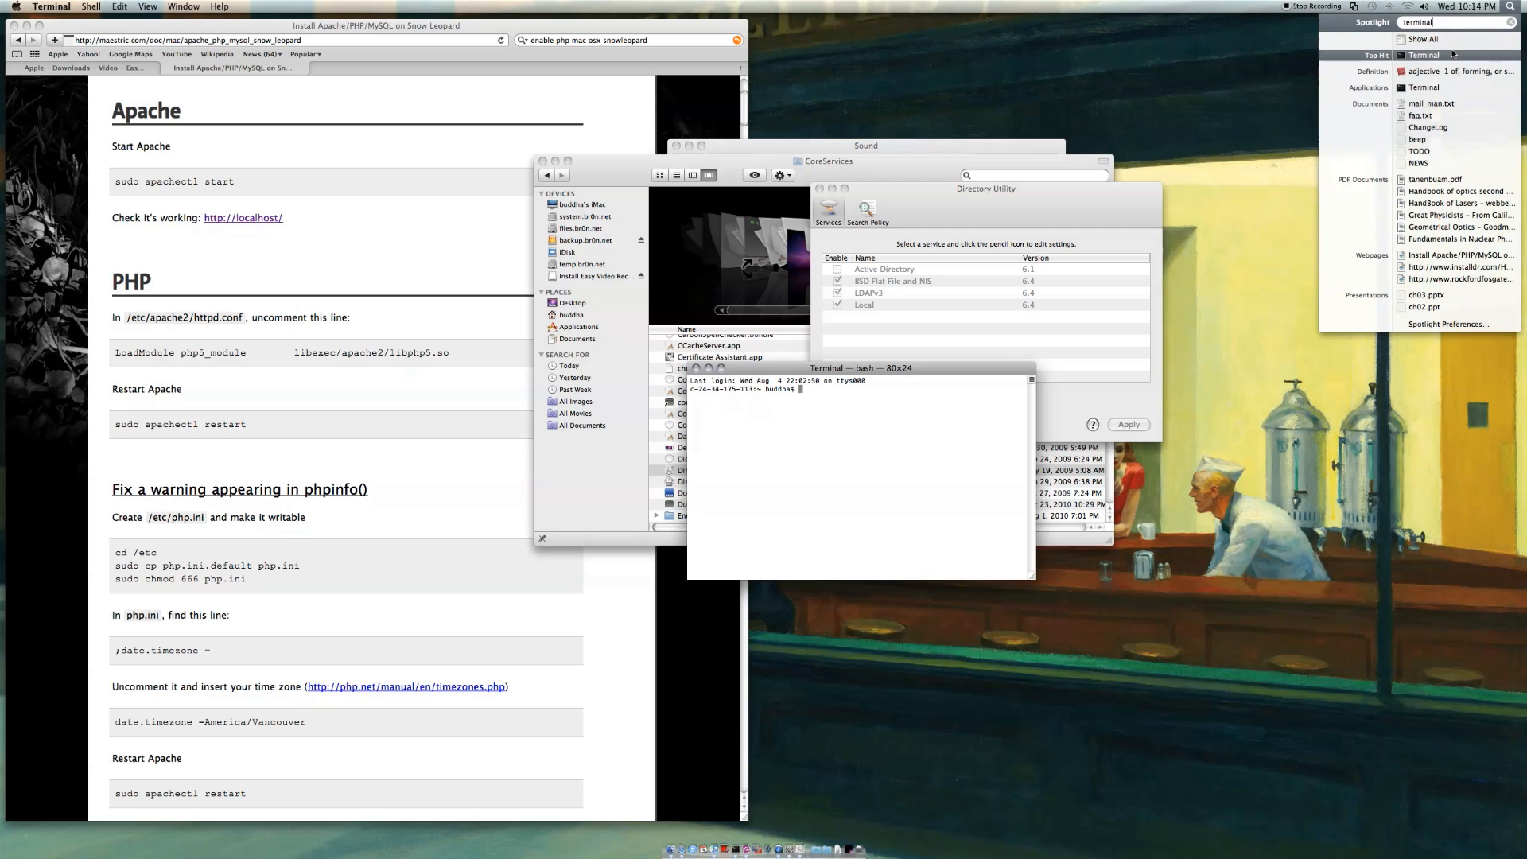
click(904, 435)
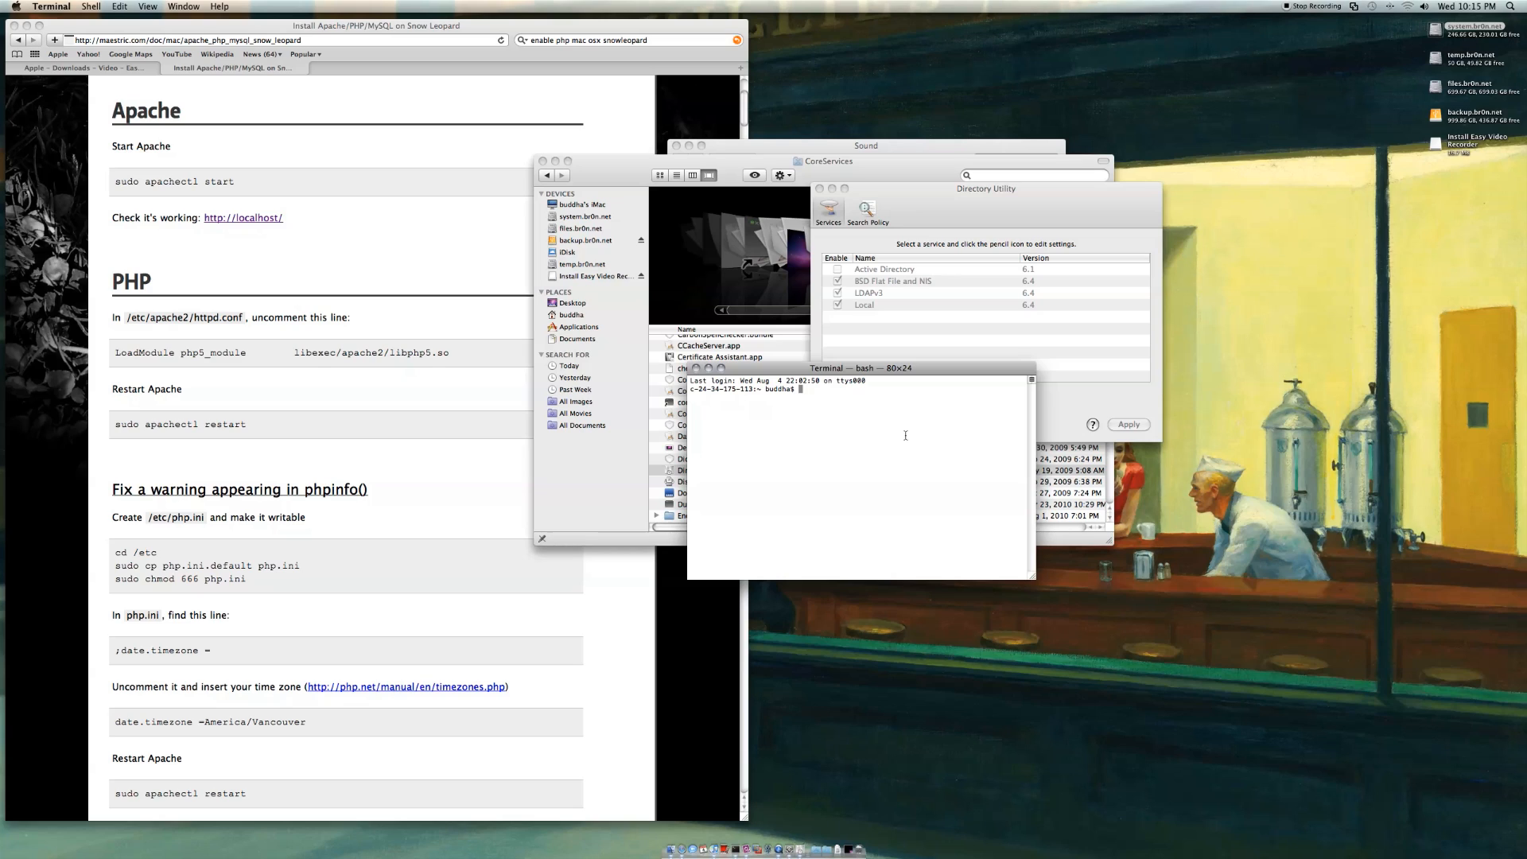
Step: Run the login command and enter root as the user name
text(login)
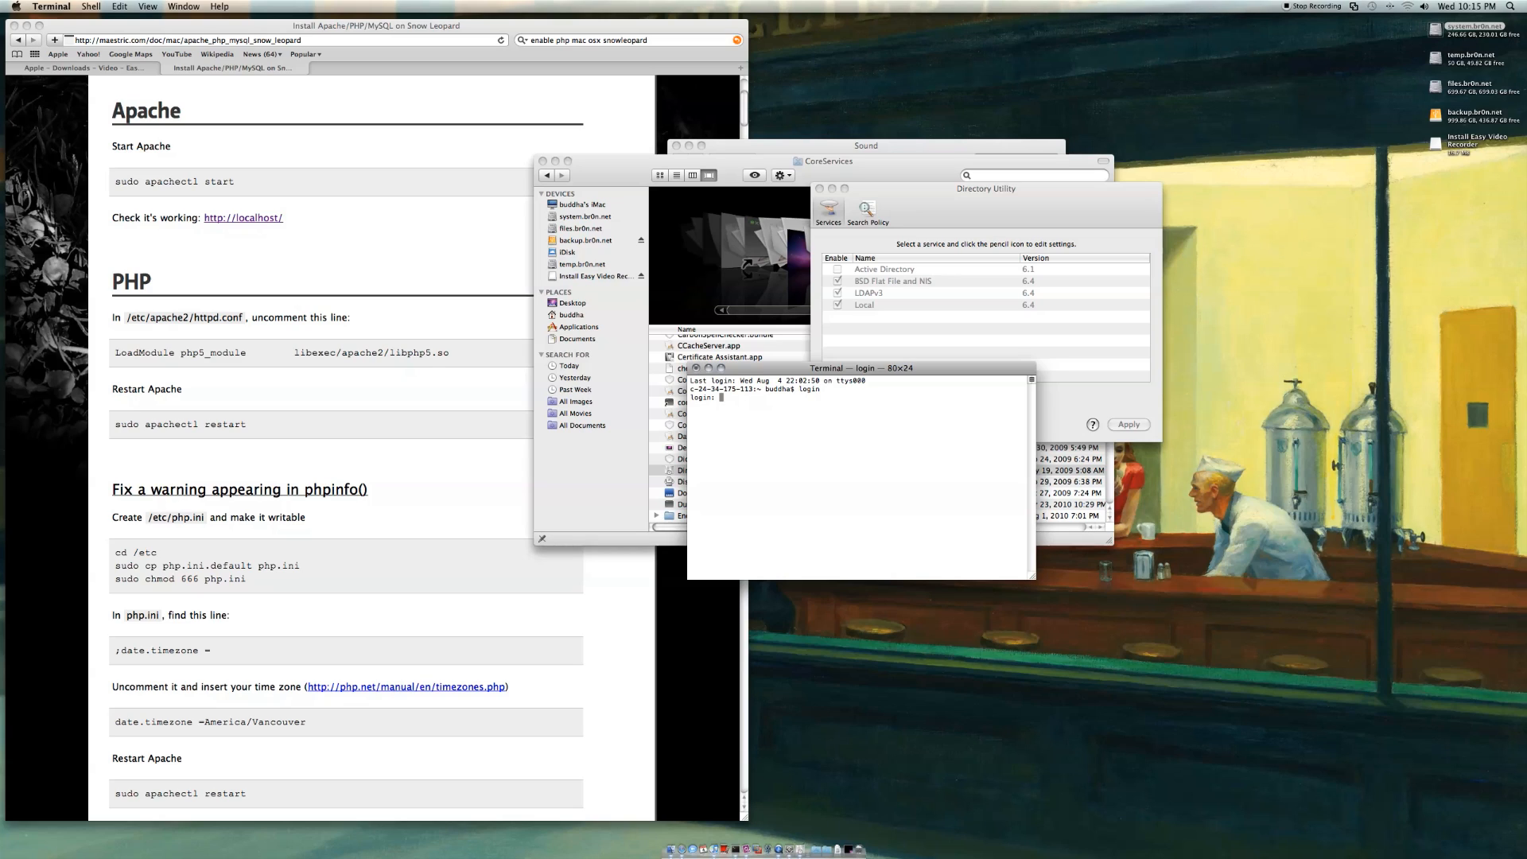
text(root)
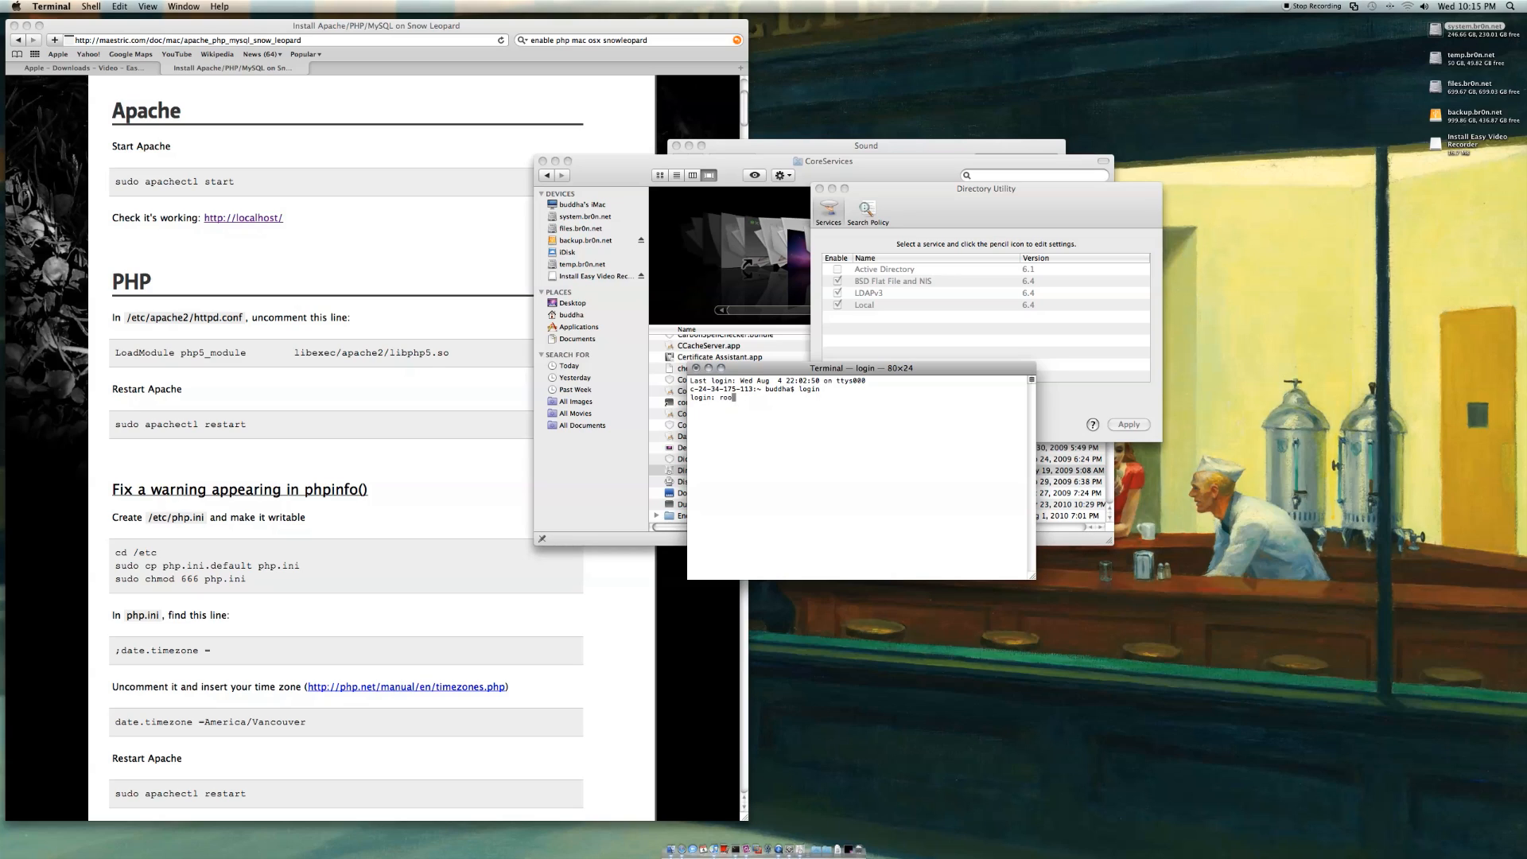